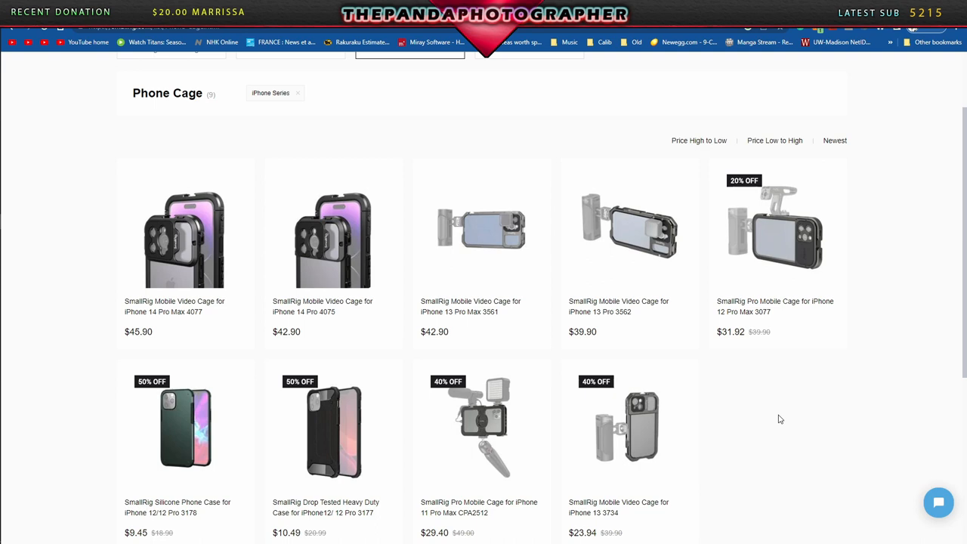
{"action": "mouse_move", "coordinate": [690, 409]}
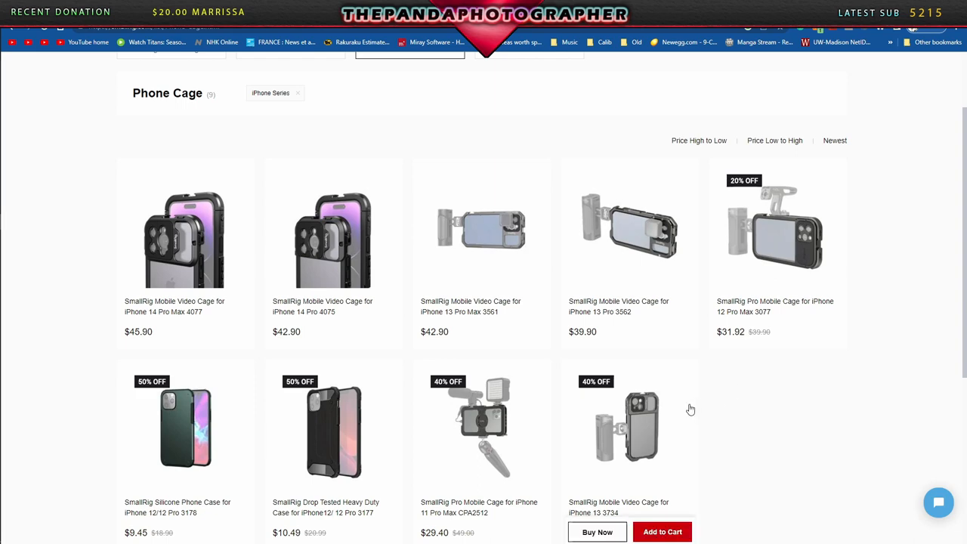
Go from the Phone Cage listing to an iPhone 13 Pro mobile video cage product page.
{"action": "left_click", "coordinate": [629, 234]}
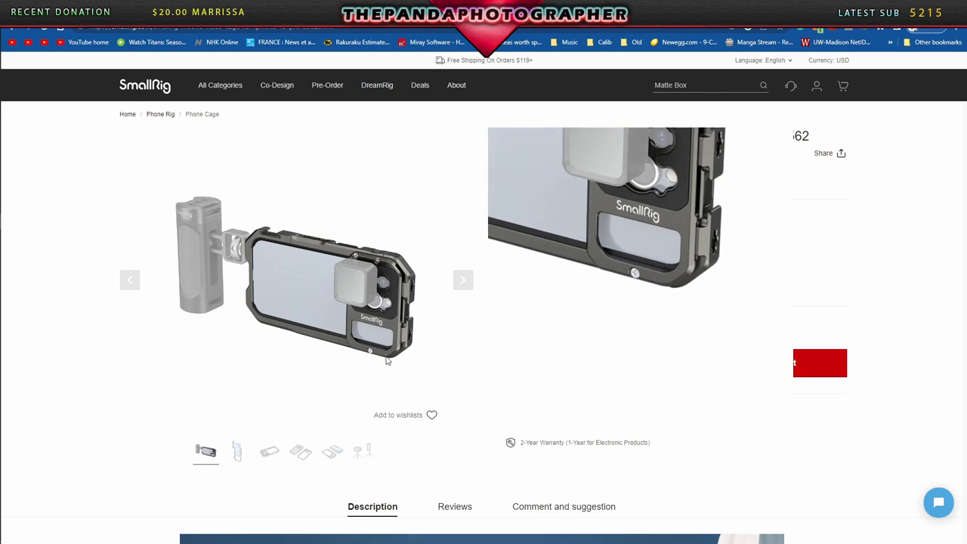
Scroll the Description to the cage's dimensions, weight and material specifications.
{"action": "scroll", "scroll_direction": "down", "scroll_amount": 3}
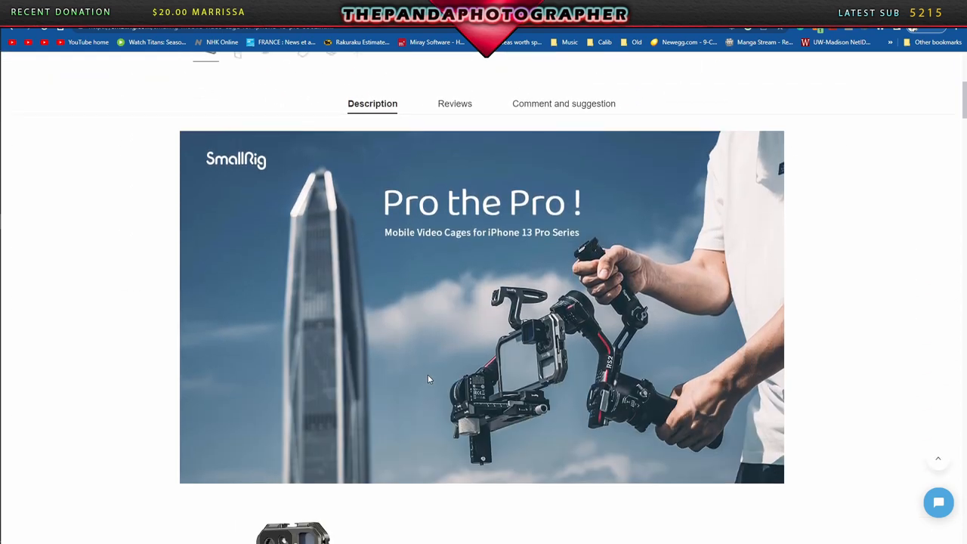
{"action": "scroll", "scroll_direction": "down", "scroll_amount": 3}
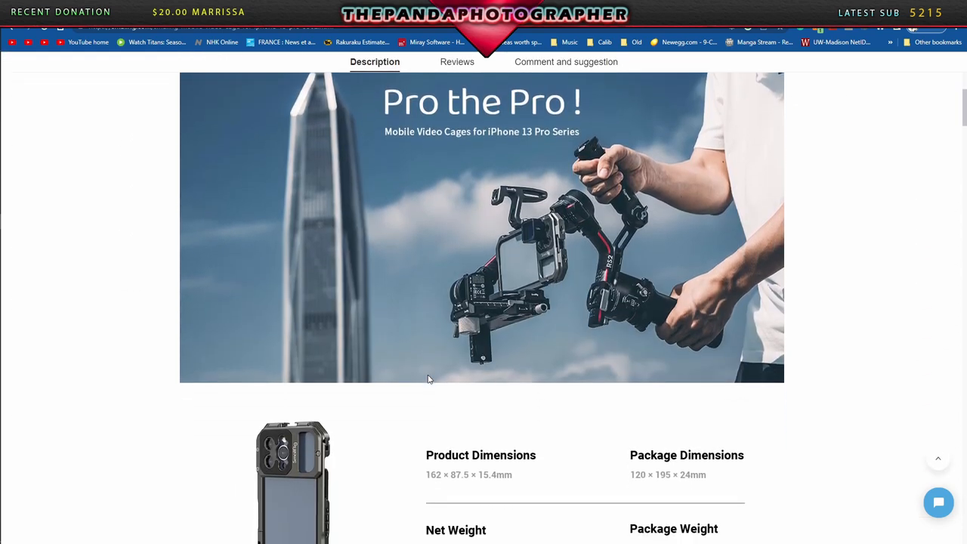
{"action": "scroll", "scroll_direction": "down", "scroll_amount": 3}
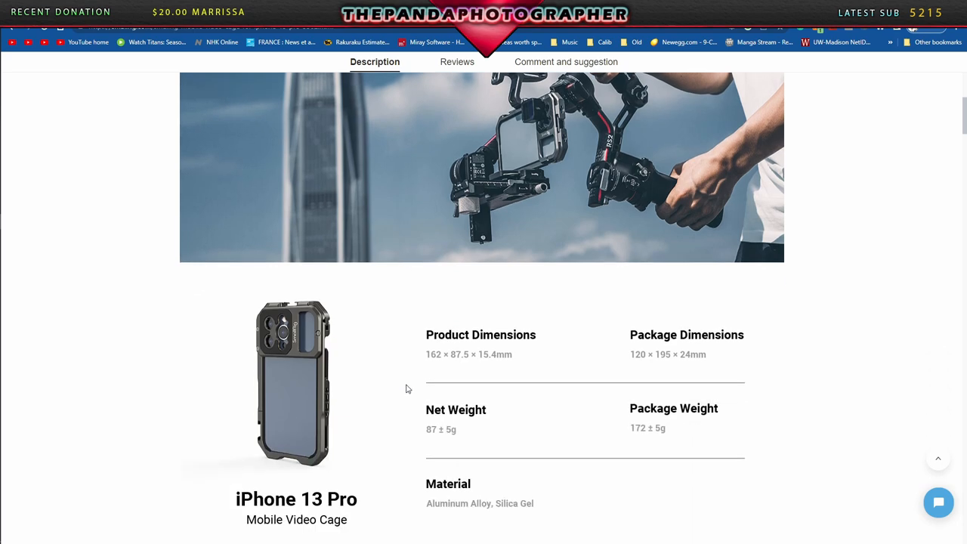
{"action": "scroll", "scroll_direction": "down", "scroll_amount": 3}
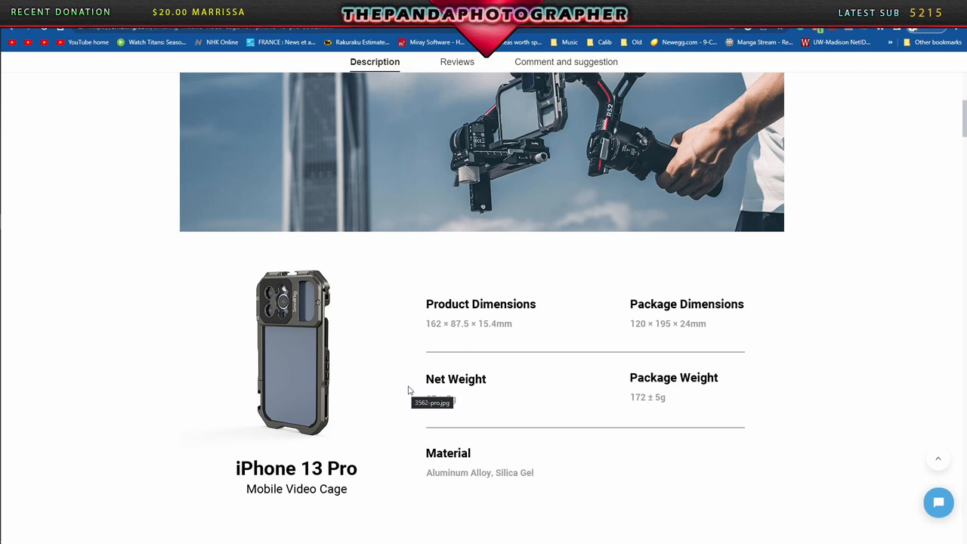
{"action": "scroll", "scroll_direction": "down", "scroll_amount": 3}
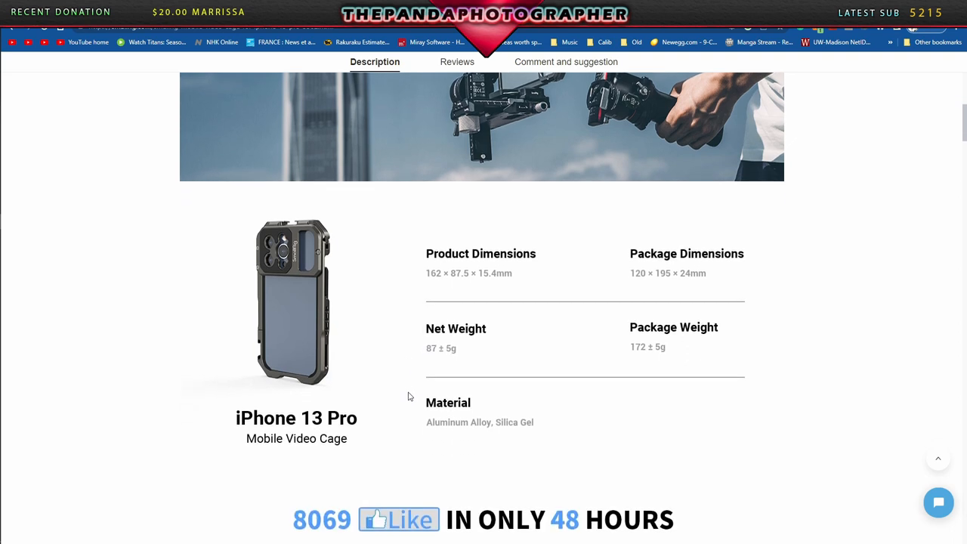
{"action": "scroll", "scroll_direction": "up", "scroll_amount": 3}
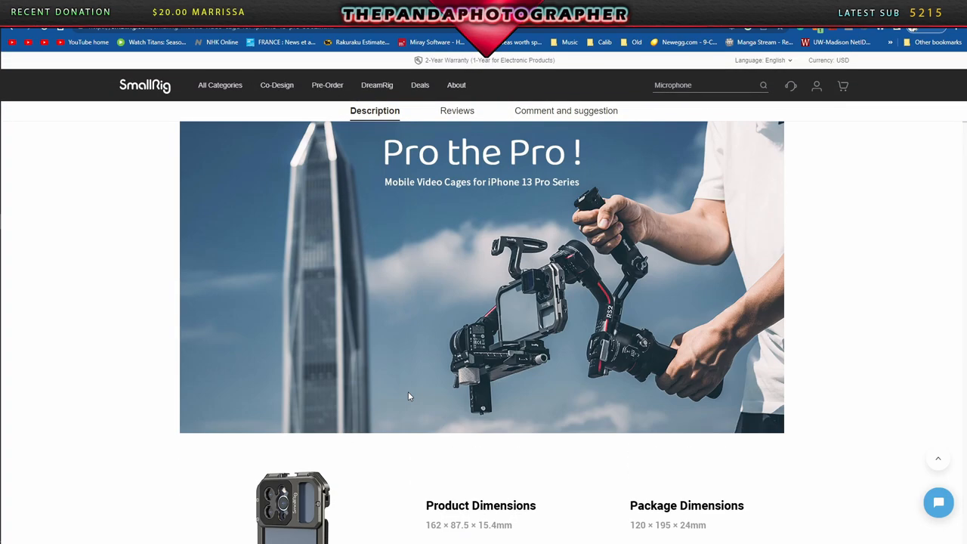
{"action": "scroll", "scroll_direction": "up", "scroll_amount": 3}
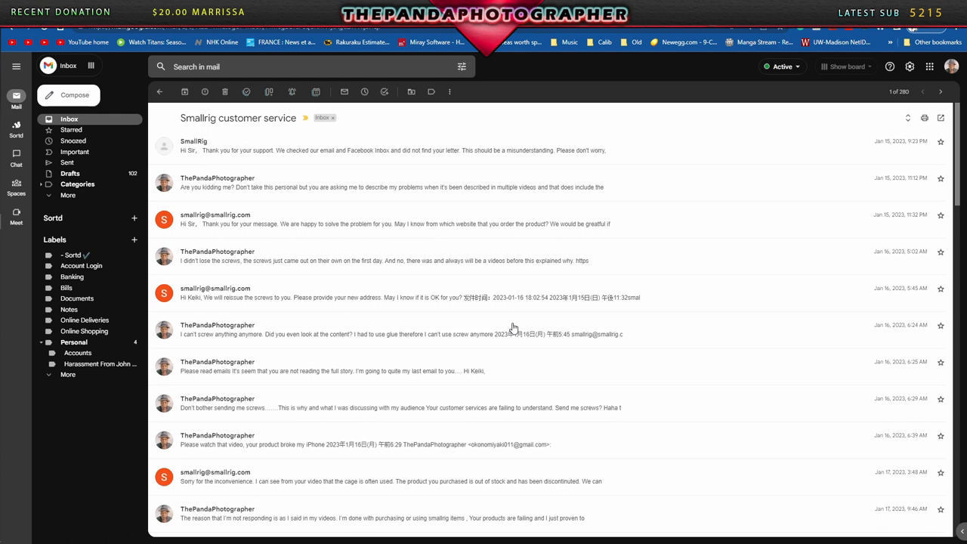
{"action": "mouse_move", "coordinate": [293, 136]}
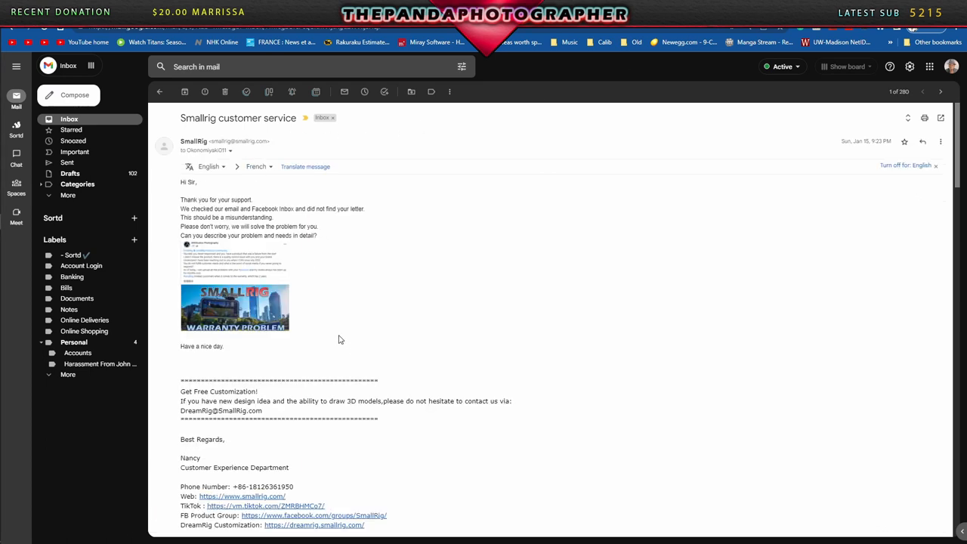
{"action": "mouse_move", "coordinate": [296, 334]}
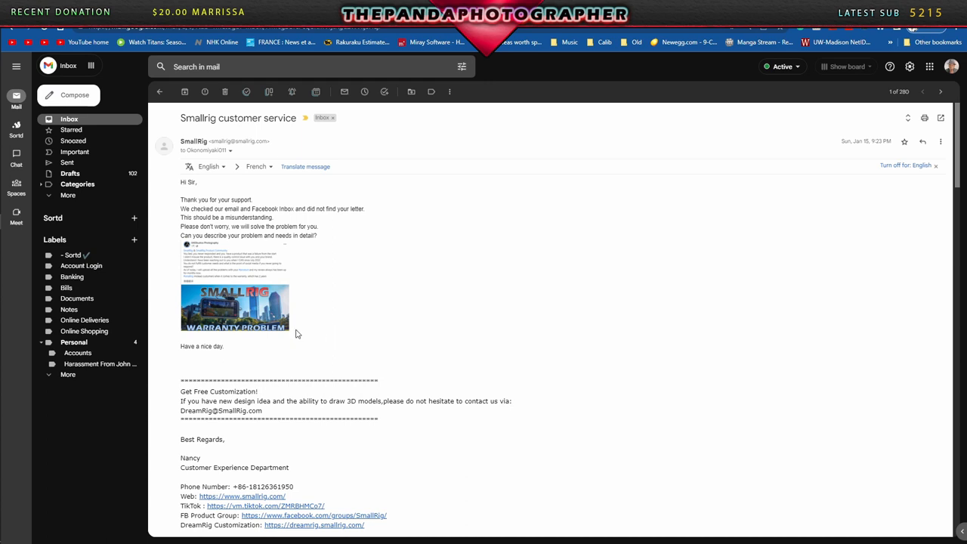
{"action": "mouse_move", "coordinate": [306, 320]}
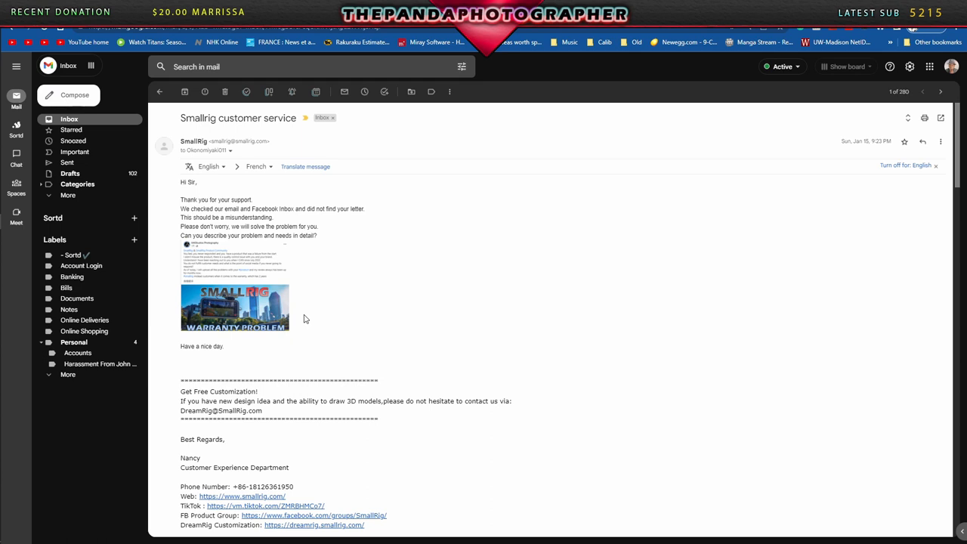
Scroll through Smallrig's opening warranty reply and the complaint beneath it.
{"action": "scroll", "scroll_direction": "down", "scroll_amount": 3}
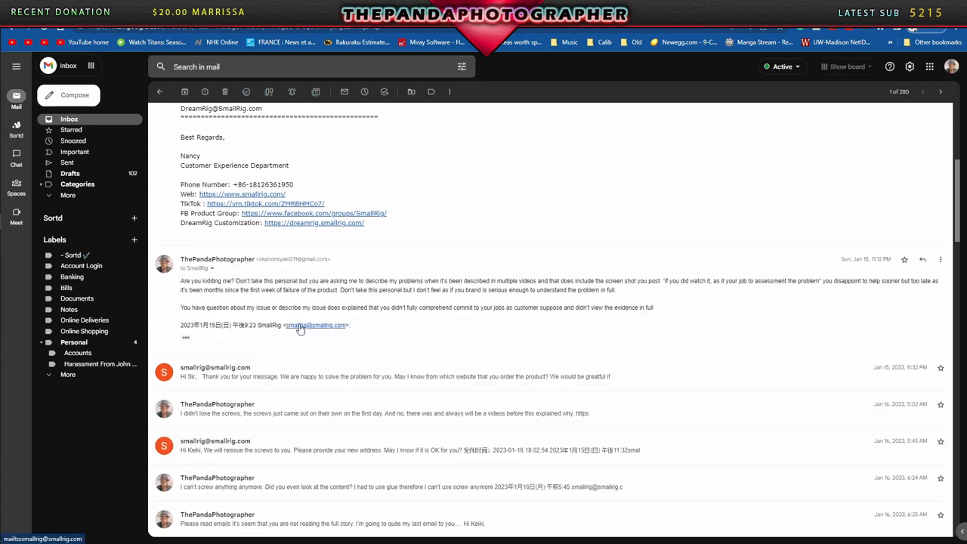
{"action": "mouse_move", "coordinate": [360, 322]}
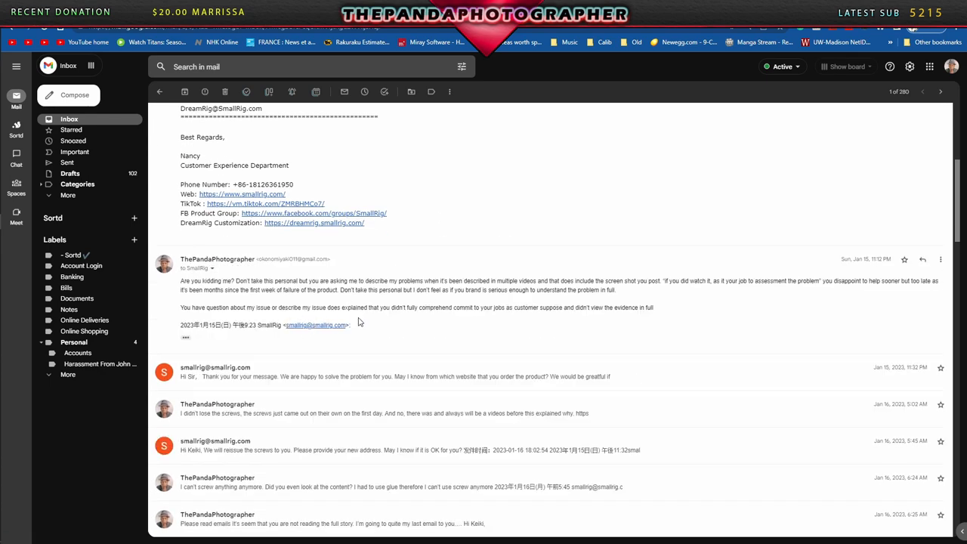
{"action": "mouse_move", "coordinate": [370, 320]}
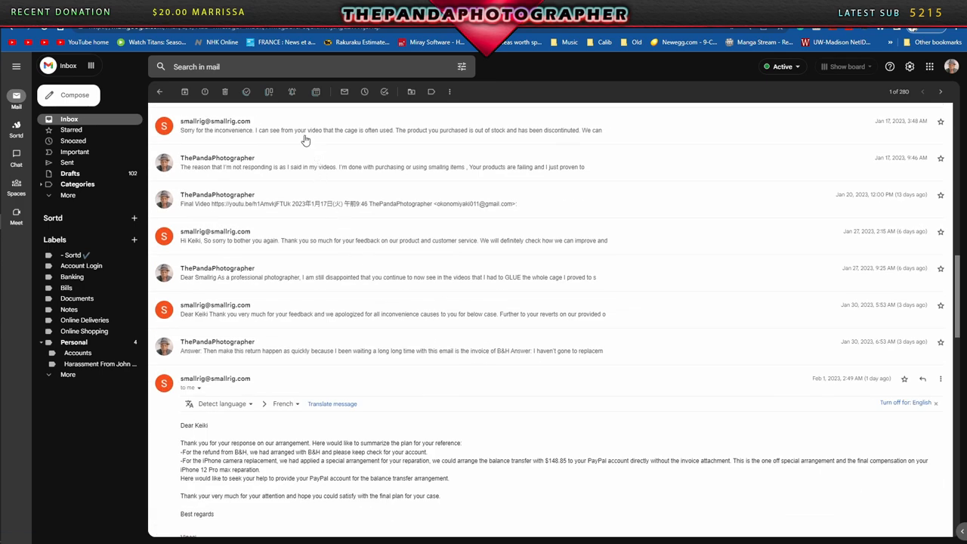
Read the Jan 17 discontinued-cage reply, then expand Smallrig's Jan 22 apology message.
{"action": "scroll", "scroll_direction": "up", "scroll_amount": 3}
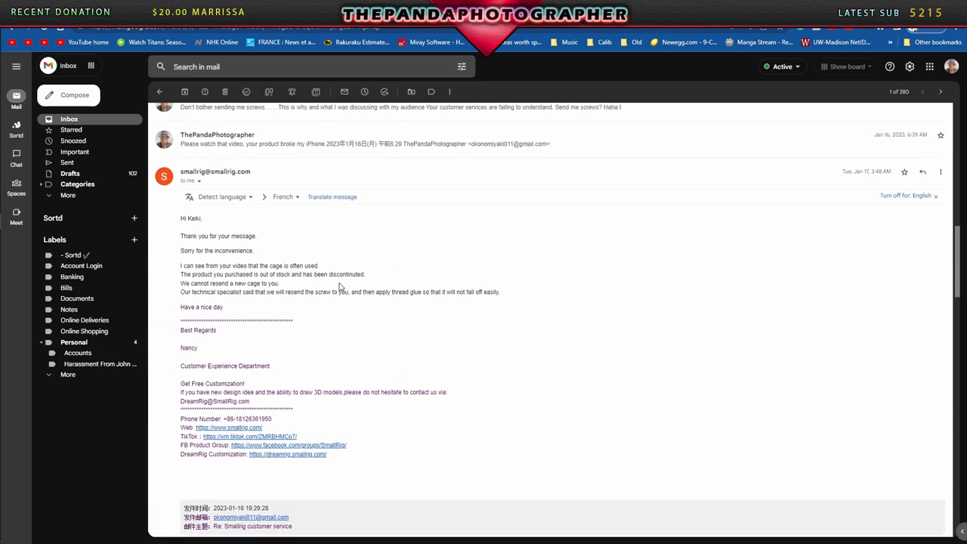
{"action": "scroll", "scroll_direction": "up", "scroll_amount": 3}
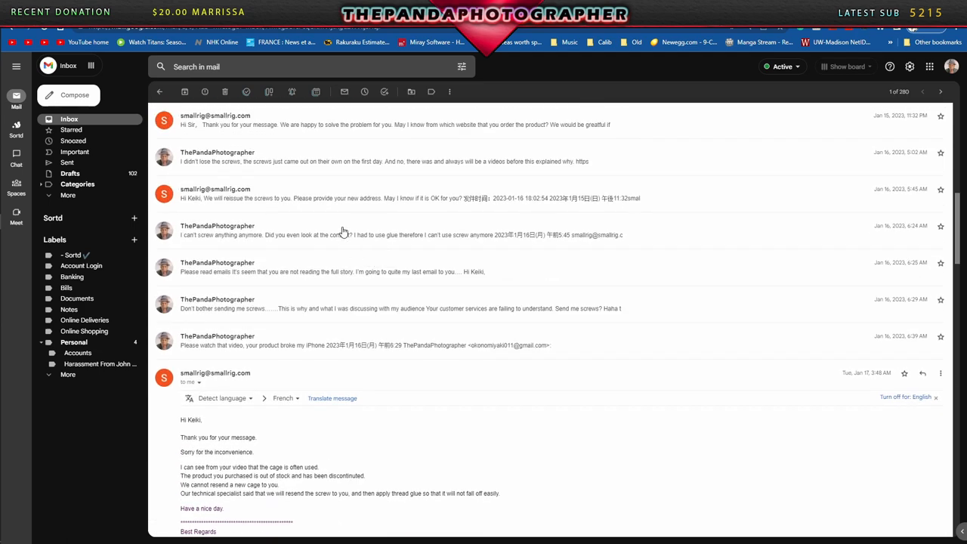
{"action": "scroll", "scroll_direction": "down", "scroll_amount": 3}
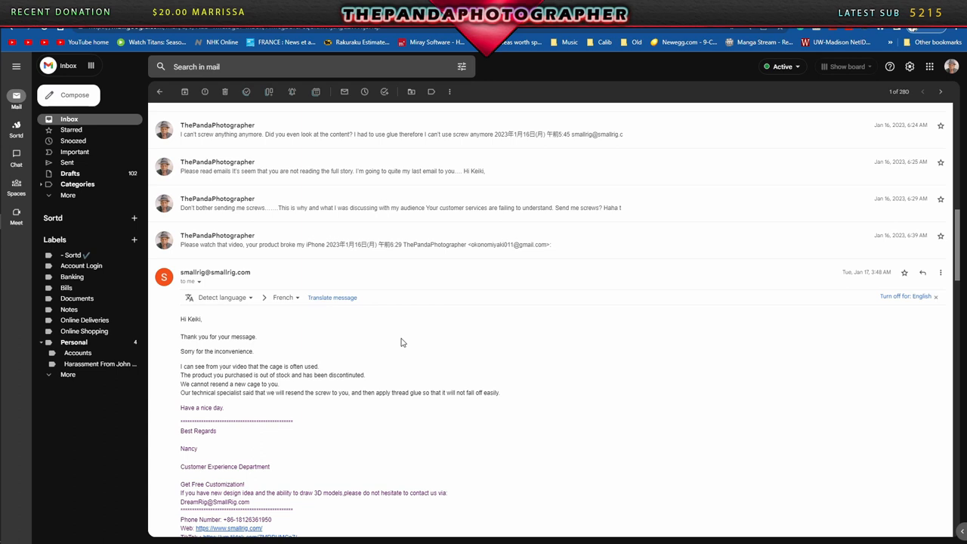
{"action": "mouse_move", "coordinate": [290, 424]}
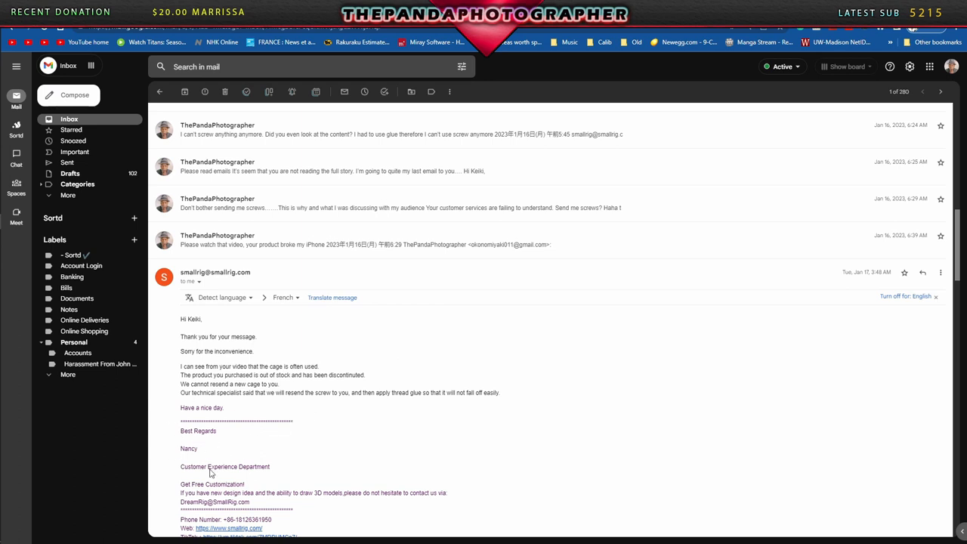
{"action": "mouse_move", "coordinate": [245, 435]}
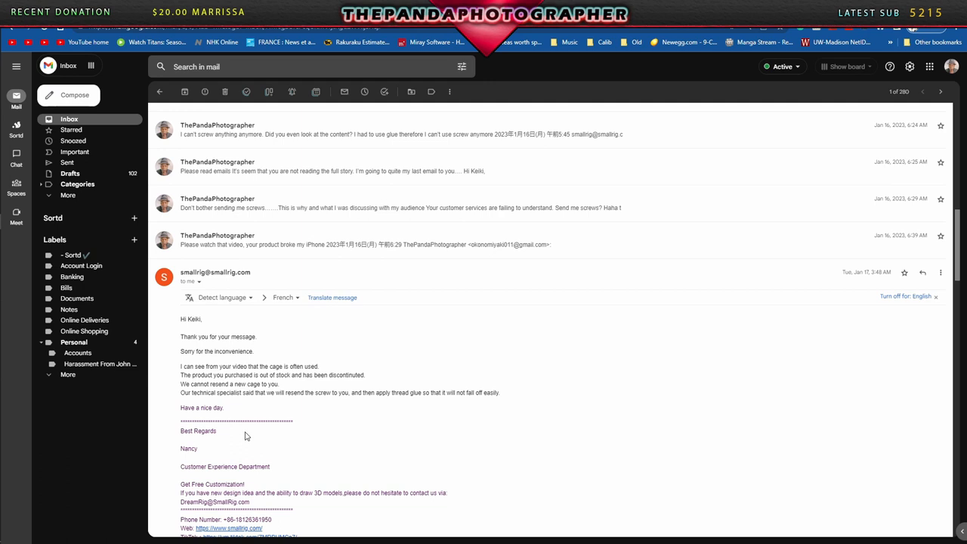
{"action": "scroll", "scroll_direction": "down", "scroll_amount": 3}
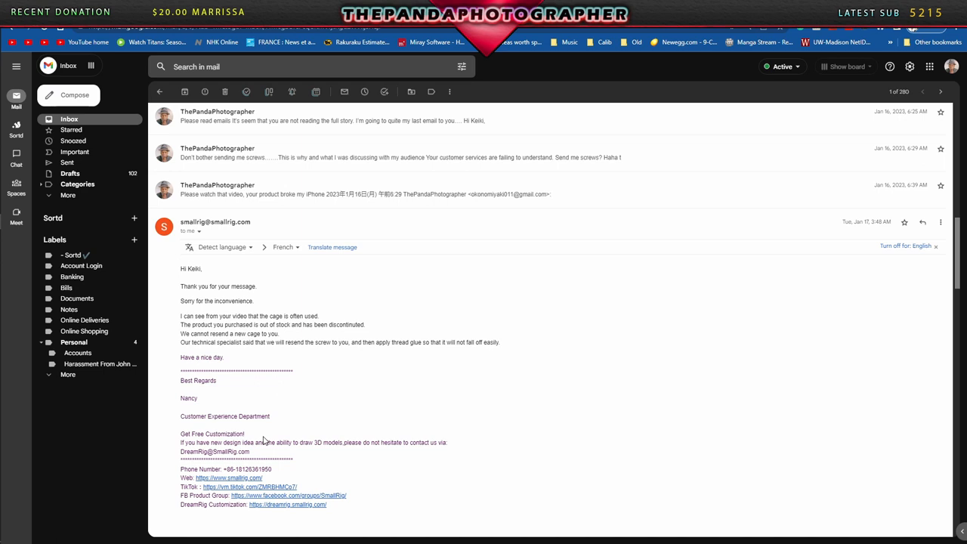
{"action": "mouse_move", "coordinate": [275, 405]}
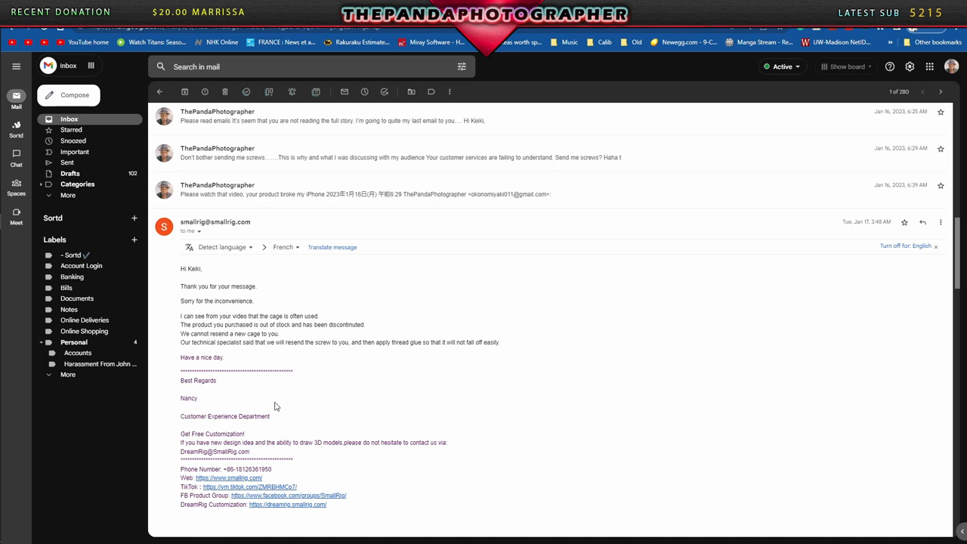
{"action": "scroll", "scroll_direction": "down", "scroll_amount": 3}
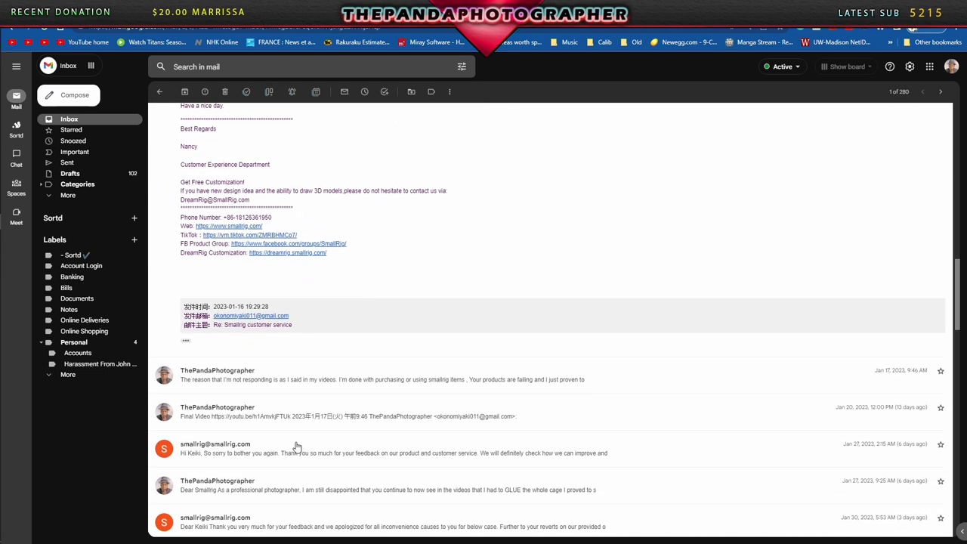
{"action": "left_click", "coordinate": [214, 444]}
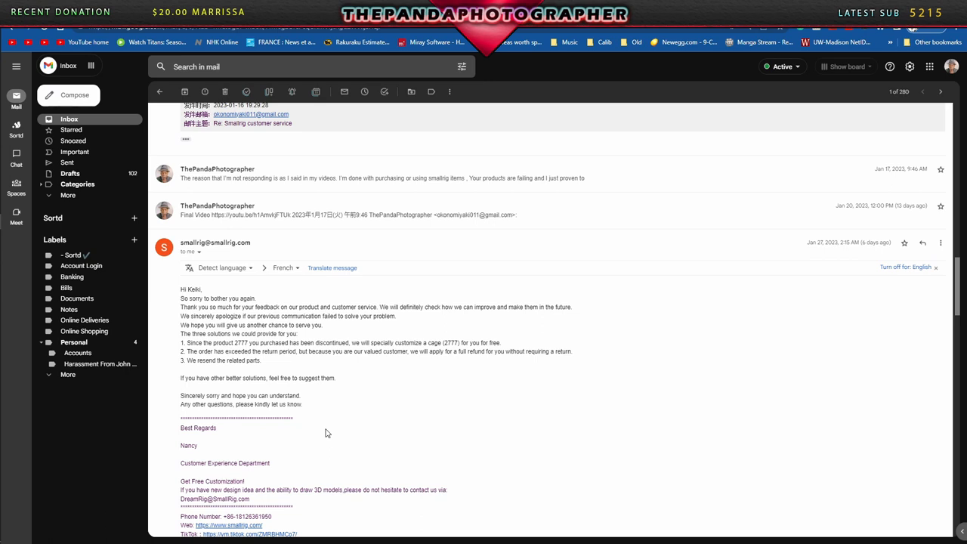
Scroll to Smallrig's Jan 30 reply arranging a full refund without return.
{"action": "scroll", "scroll_direction": "down", "scroll_amount": 3}
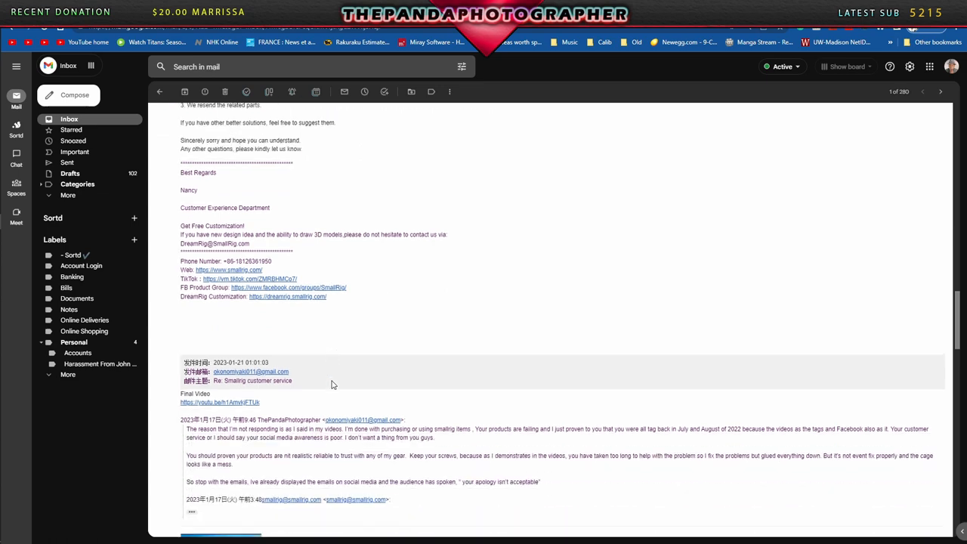
{"action": "scroll", "scroll_direction": "down", "scroll_amount": 3}
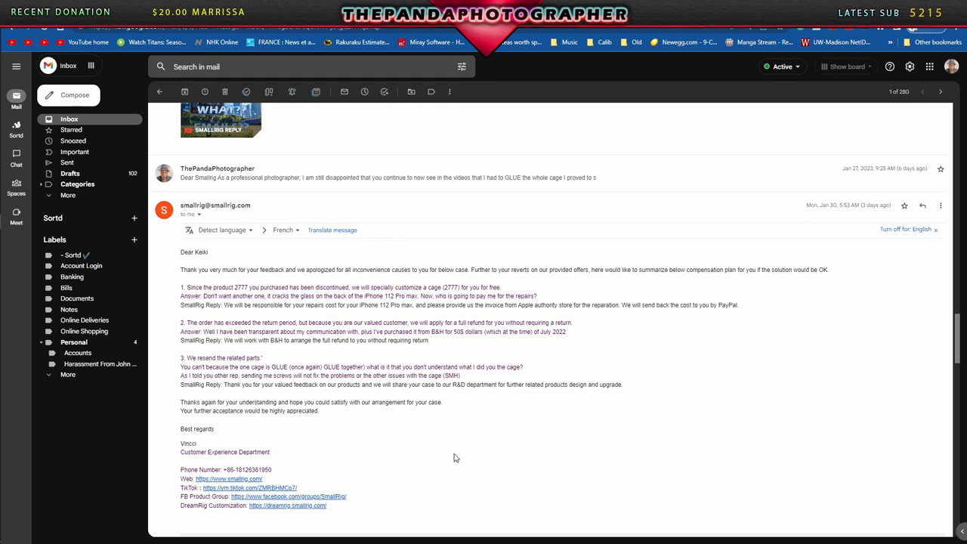
{"action": "scroll", "scroll_direction": "down", "scroll_amount": 3}
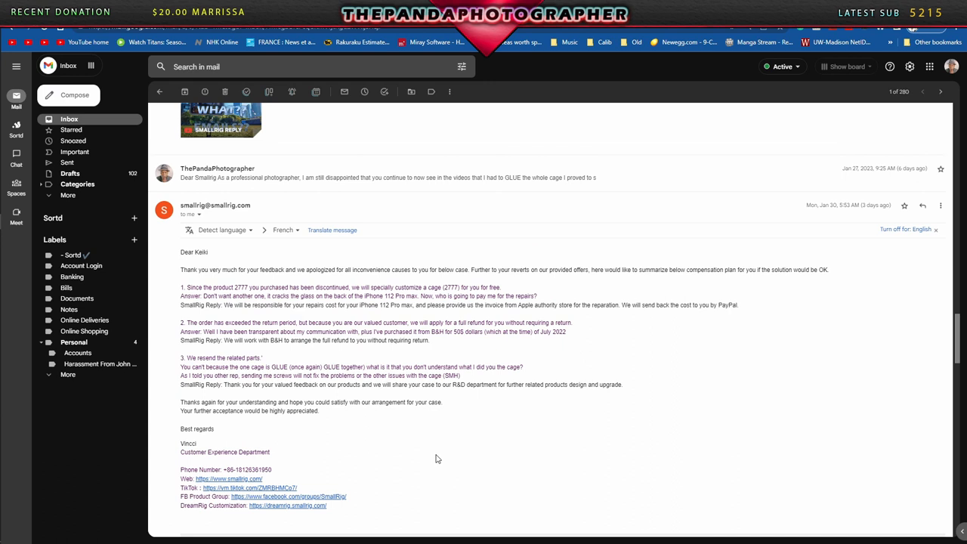
{"action": "mouse_move", "coordinate": [390, 450]}
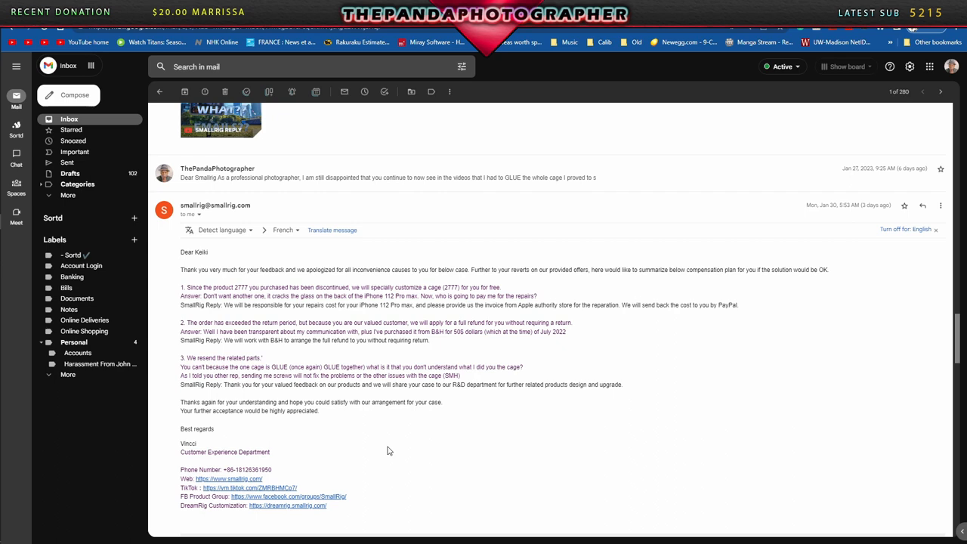
{"action": "scroll", "scroll_direction": "down", "scroll_amount": 3}
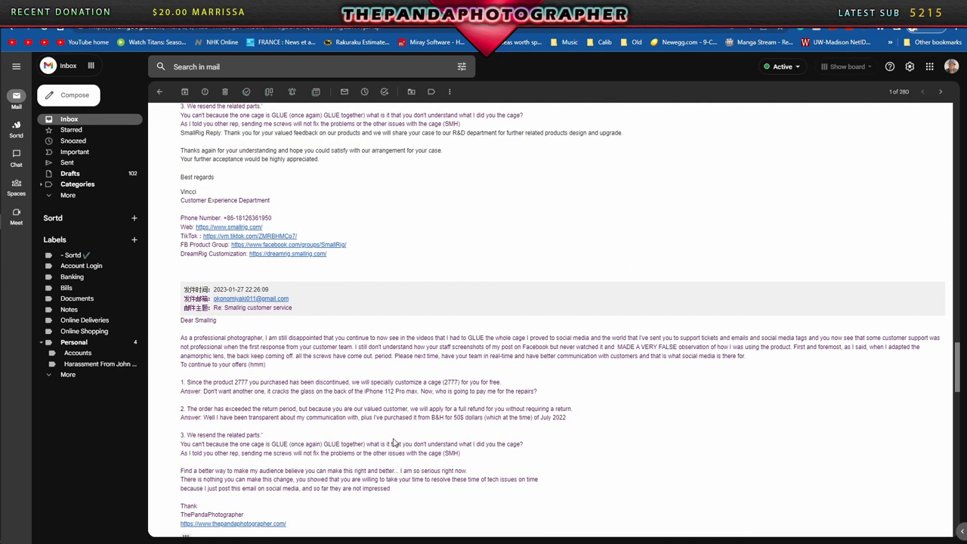
Scroll to SmallRig's Feb 1 plan sending the B&H refund and compensation via PayPal.
{"action": "scroll", "scroll_direction": "down", "scroll_amount": 3}
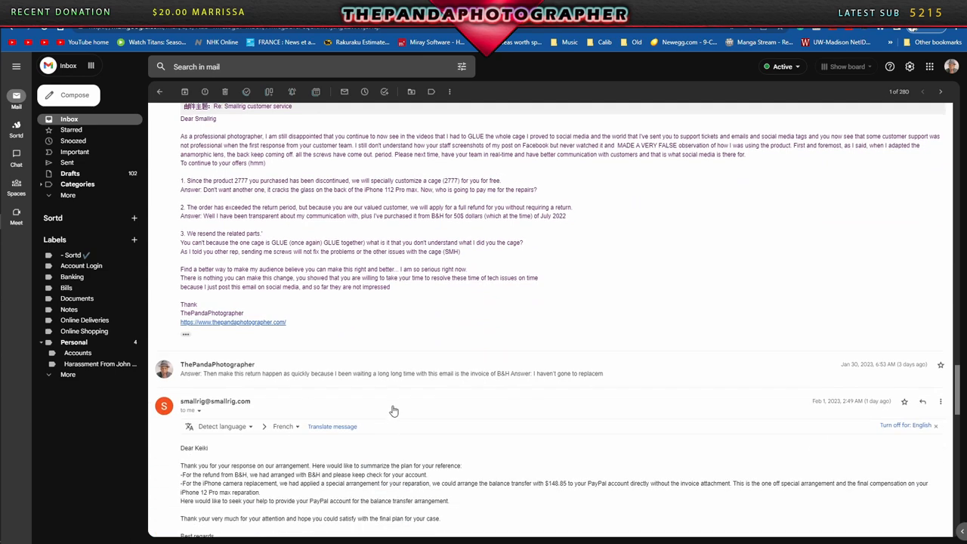
{"action": "scroll", "scroll_direction": "down", "scroll_amount": 3}
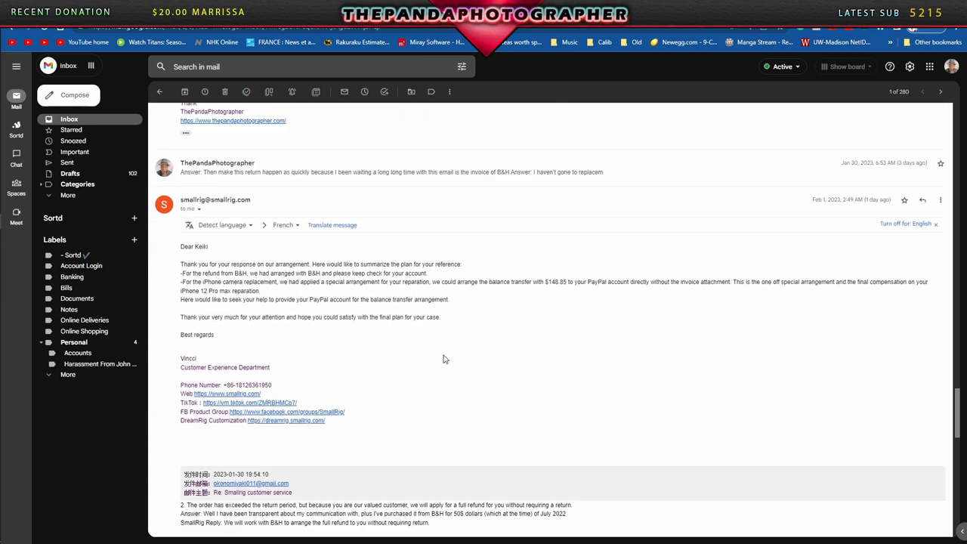
{"action": "mouse_move", "coordinate": [476, 369]}
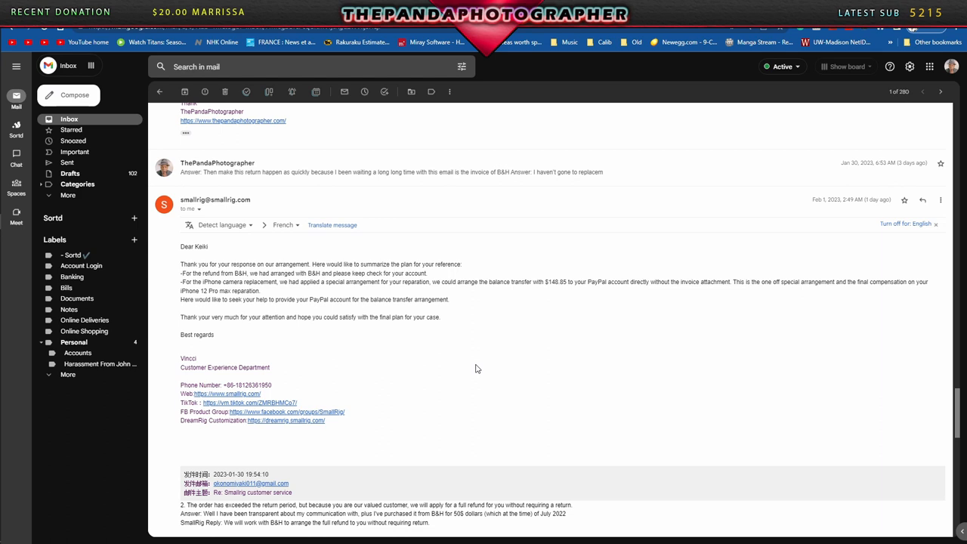
{"action": "mouse_move", "coordinate": [492, 393]}
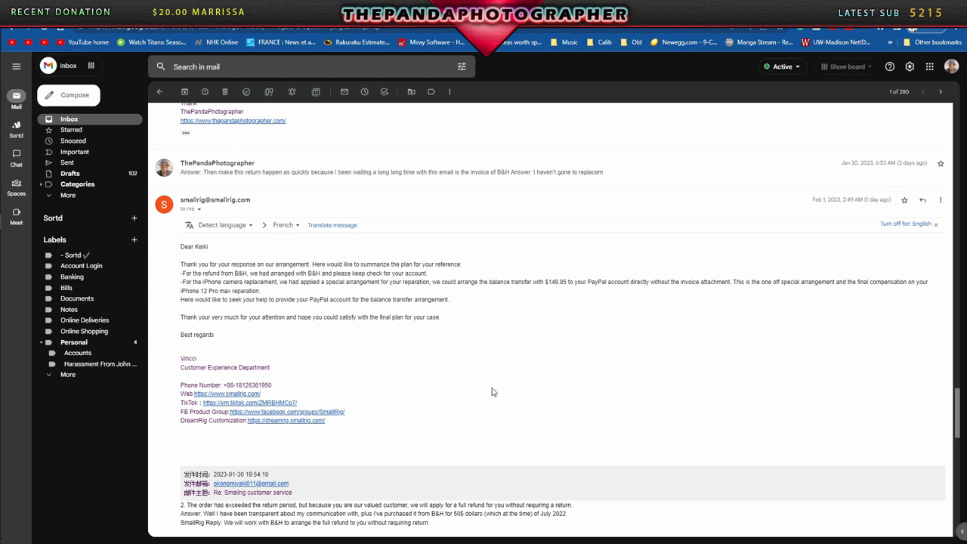
{"action": "mouse_move", "coordinate": [506, 354]}
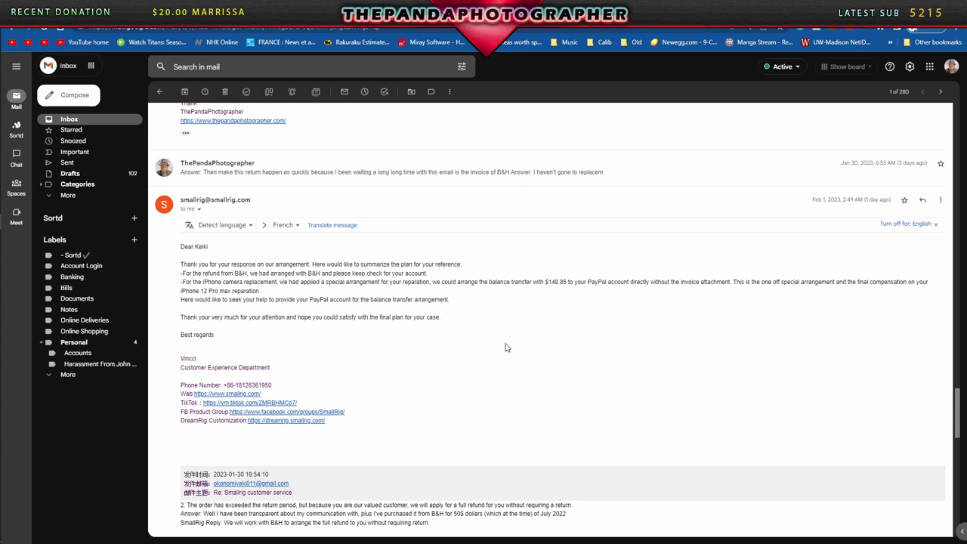
{"action": "mouse_move", "coordinate": [499, 343]}
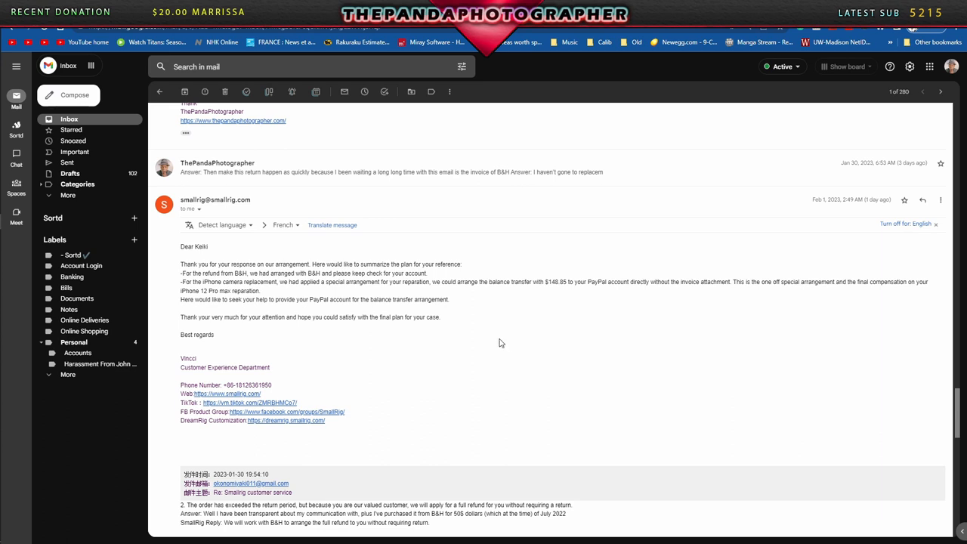
{"action": "mouse_move", "coordinate": [502, 302]}
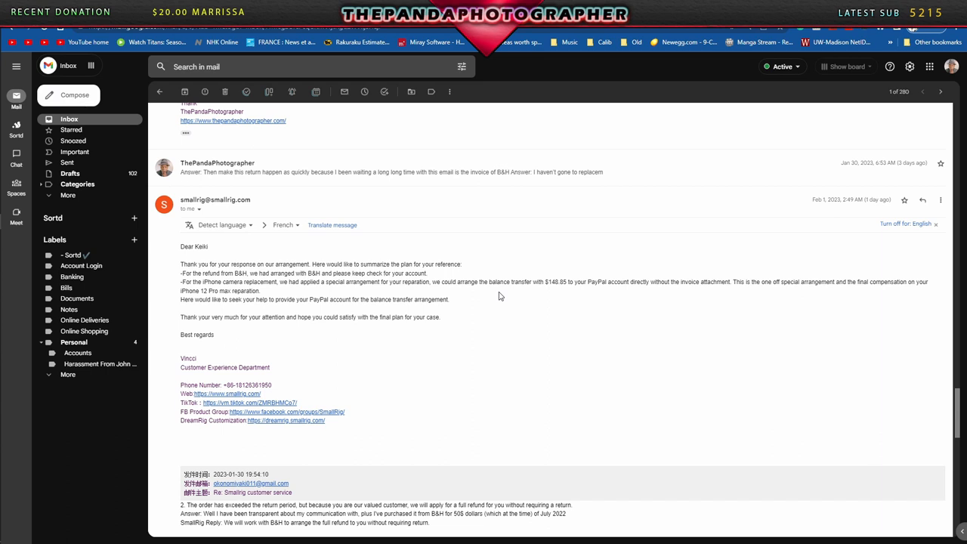
{"action": "mouse_move", "coordinate": [551, 284]}
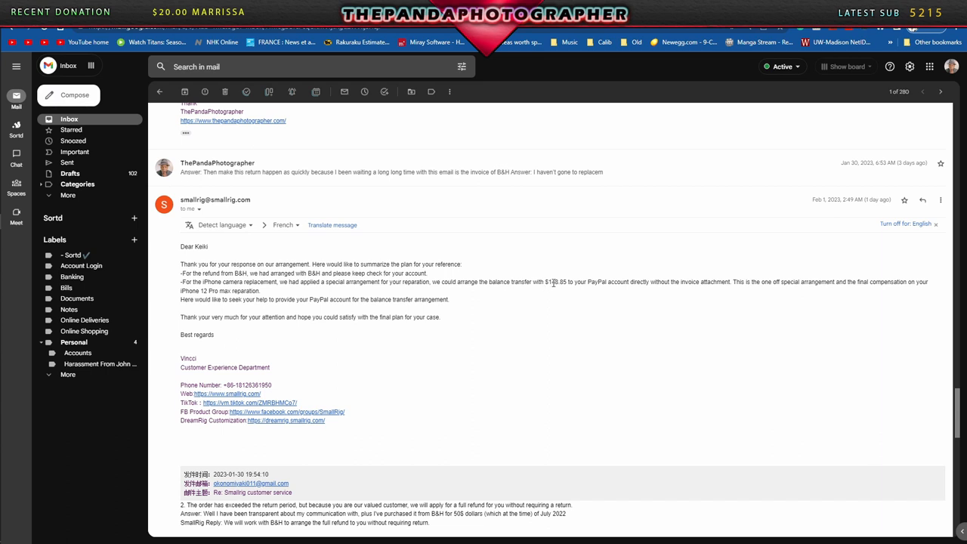
{"action": "mouse_move", "coordinate": [553, 289]}
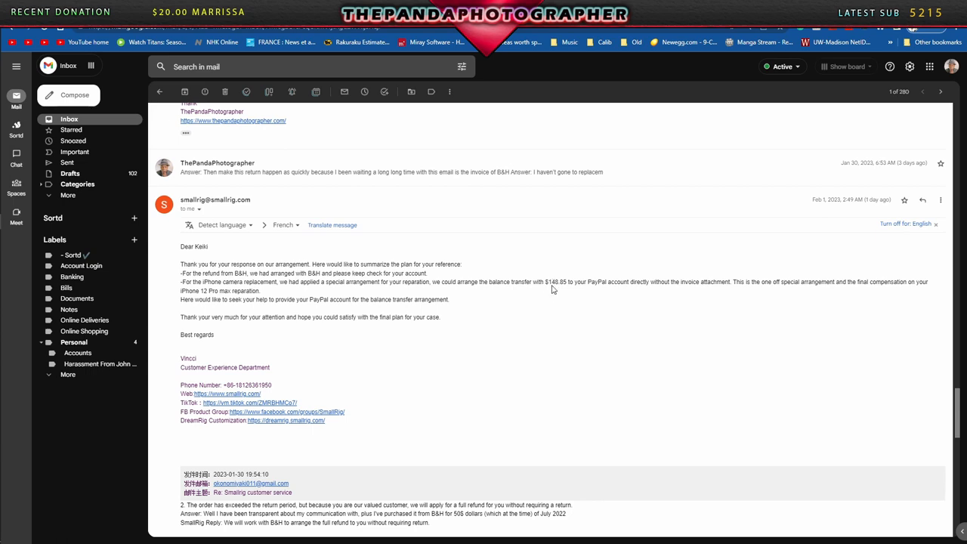
{"action": "scroll", "scroll_direction": "down", "scroll_amount": 3}
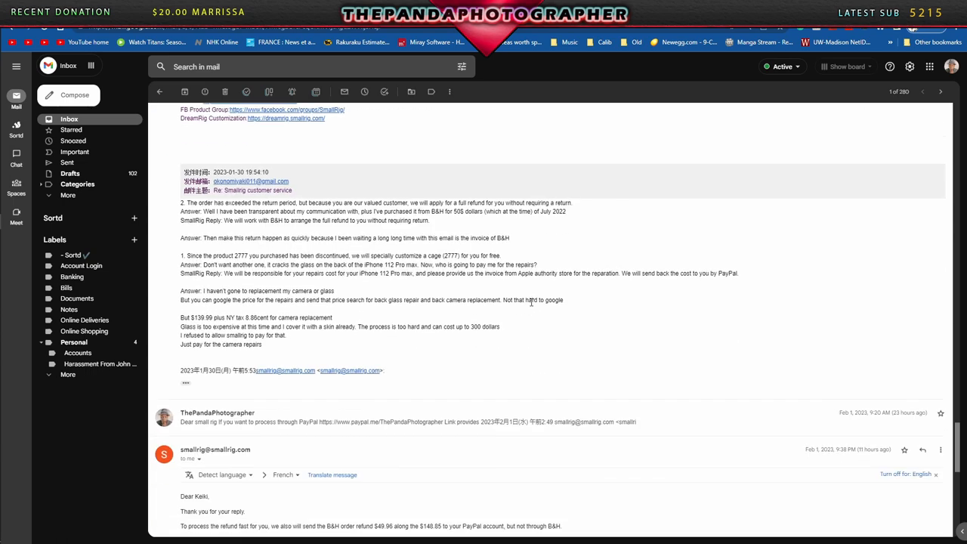
Scroll to SmallRig's reply proposing $146.65 plus $49.96, totaling $196.61 to PayPal.
{"action": "scroll", "scroll_direction": "down", "scroll_amount": 3}
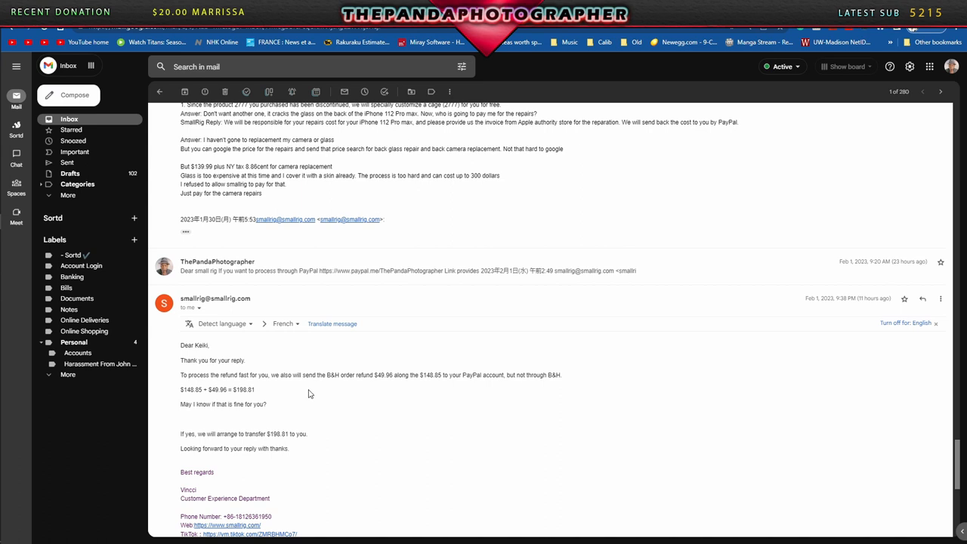
{"action": "scroll", "scroll_direction": "down", "scroll_amount": 3}
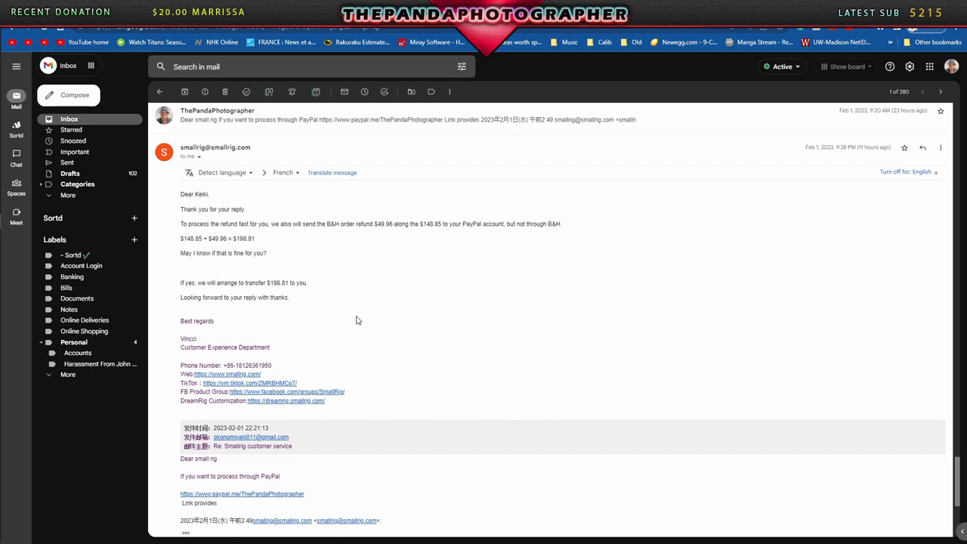
{"action": "mouse_move", "coordinate": [202, 342]}
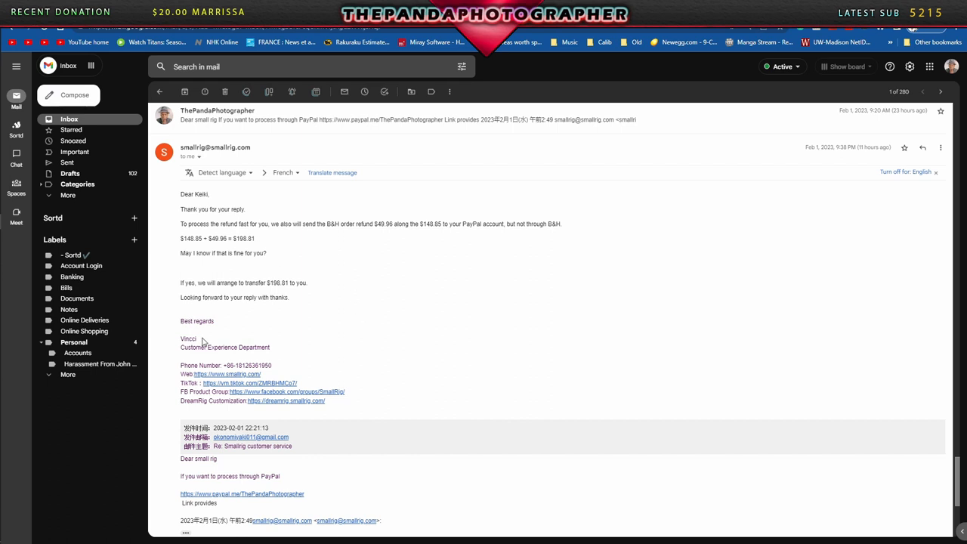
{"action": "mouse_move", "coordinate": [357, 358]}
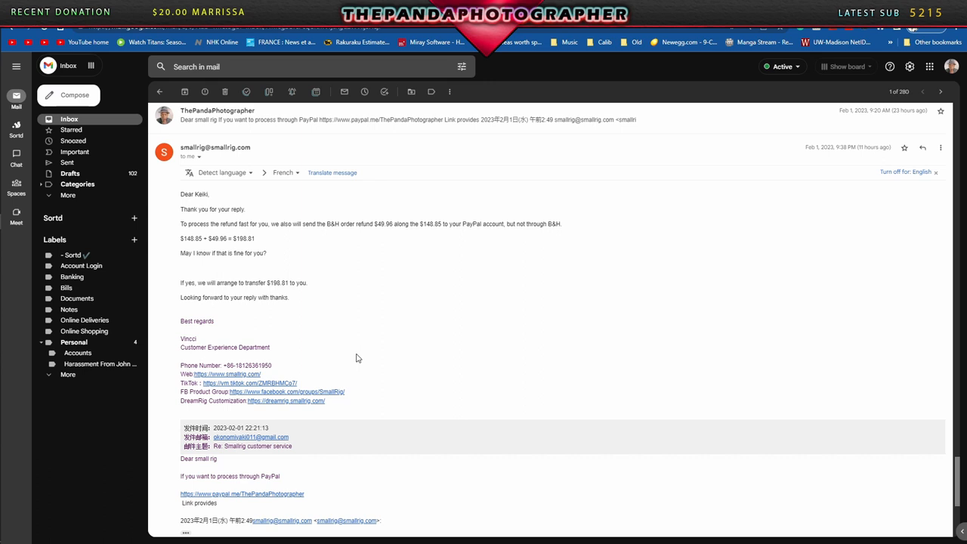
{"action": "mouse_move", "coordinate": [414, 243]}
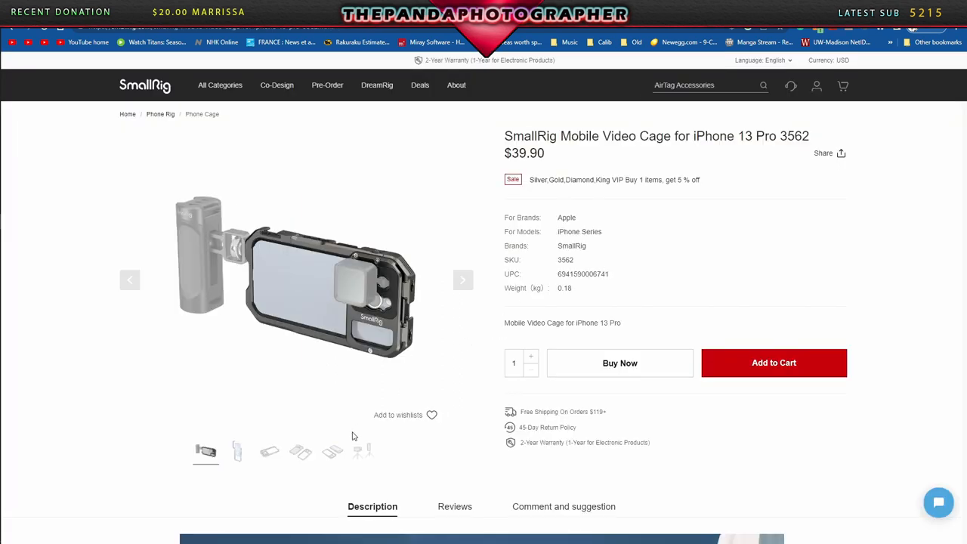
View the second photo of the $39.90 iPhone 13 Pro cage 3562 and skim its page.
{"action": "left_click", "coordinate": [236, 450]}
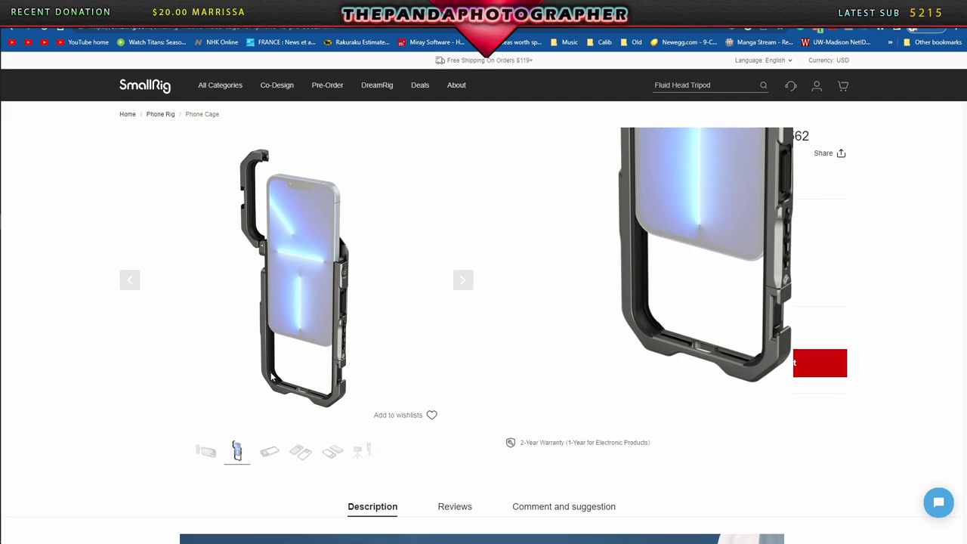
{"action": "scroll", "scroll_direction": "down", "scroll_amount": 3}
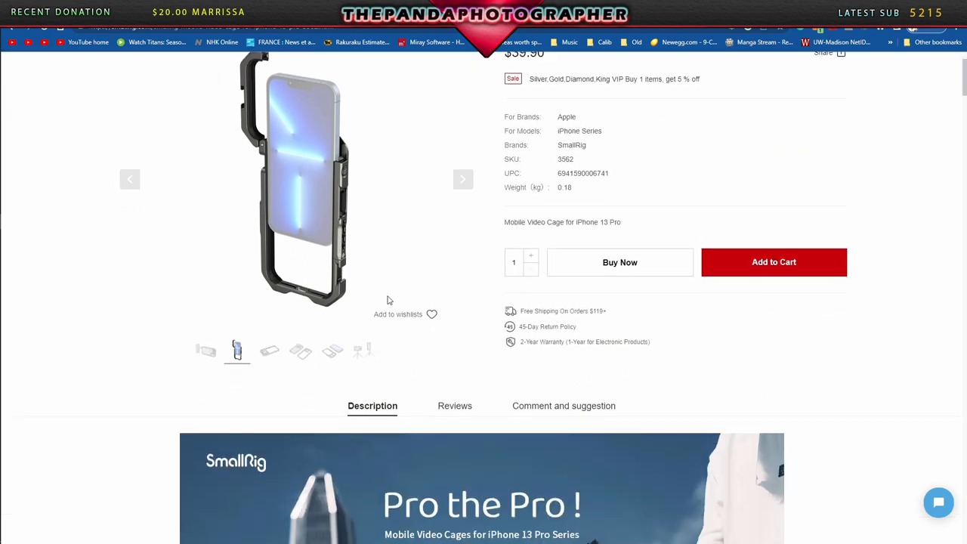
{"action": "scroll", "scroll_direction": "up", "scroll_amount": 3}
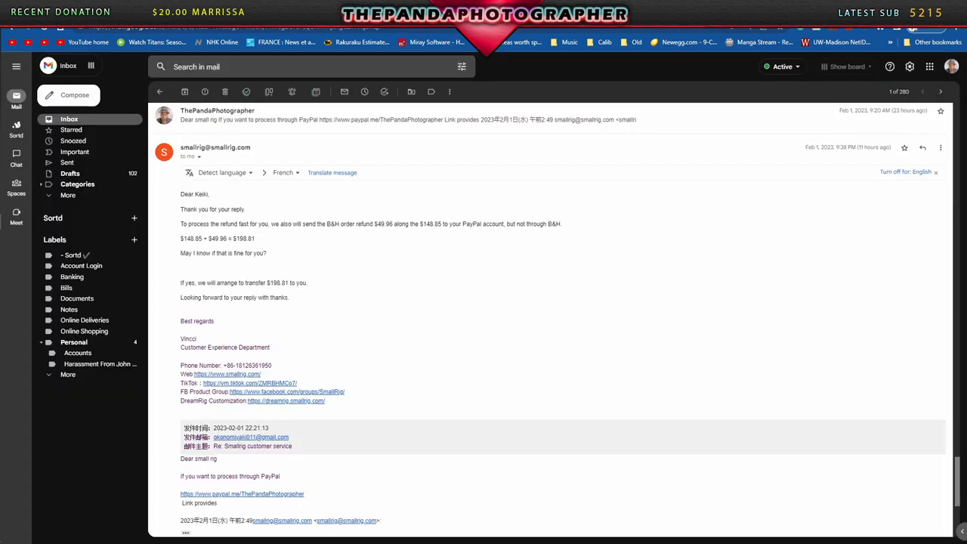
{"action": "mouse_move", "coordinate": [535, 367]}
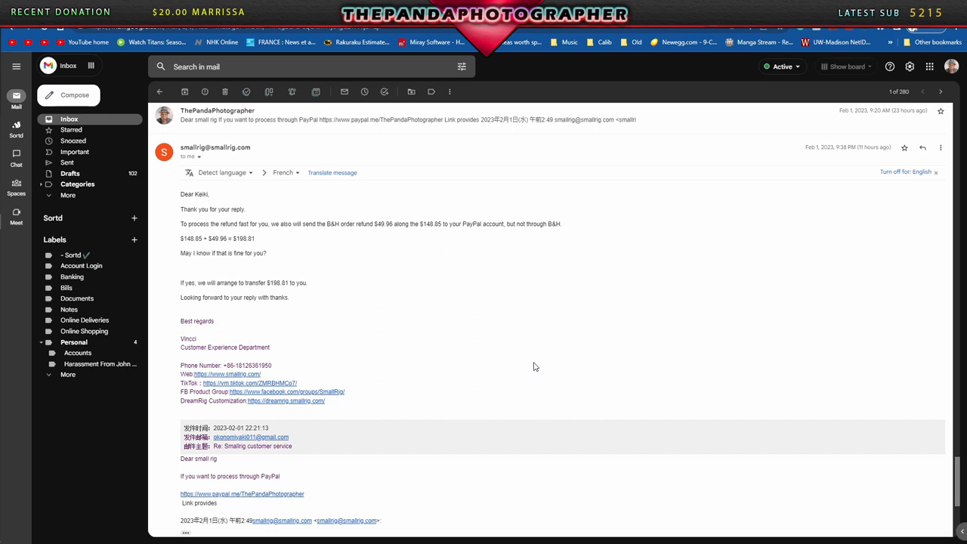
Scroll down the thread to SmallRig's message confirming the $196.61 PayPal transfer.
{"action": "scroll", "scroll_direction": "down", "scroll_amount": 3}
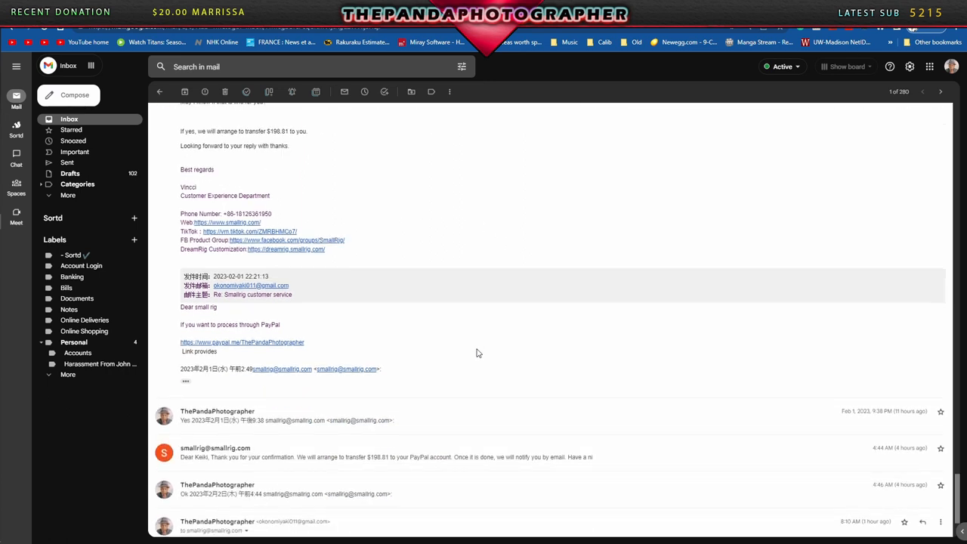
Read SmallRig's confirmation promising to transfer $196.61 to PayPal and notify by email.
{"action": "scroll", "scroll_direction": "down", "scroll_amount": 3}
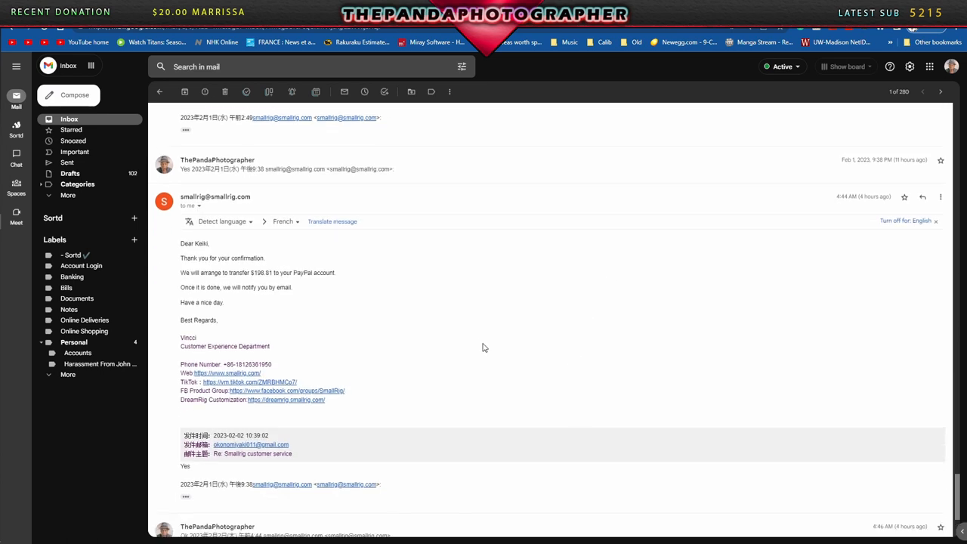
{"action": "mouse_move", "coordinate": [474, 341]}
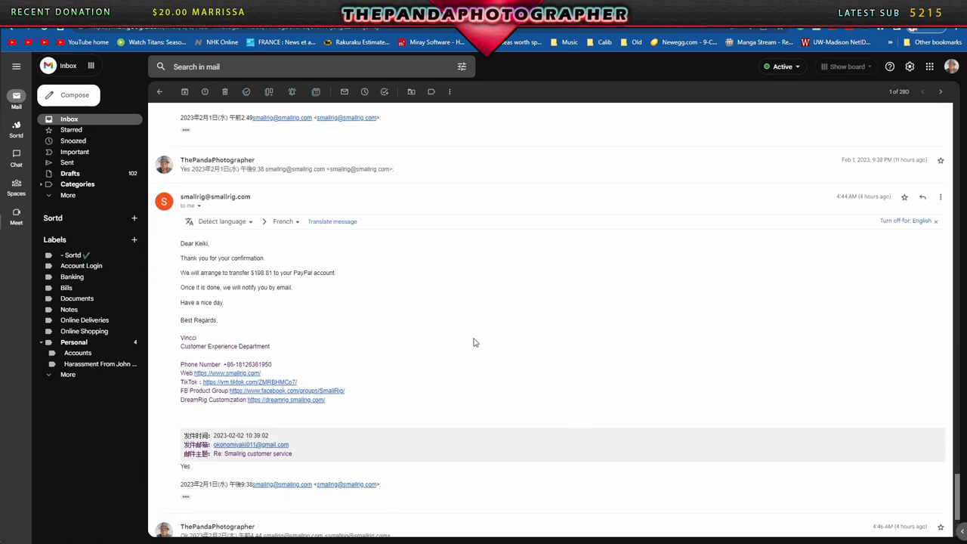
{"action": "mouse_move", "coordinate": [472, 342]}
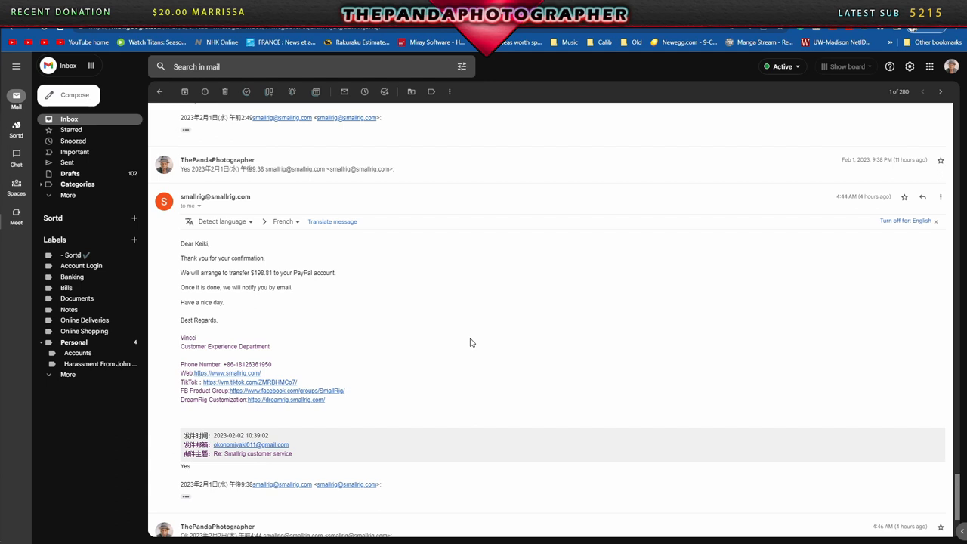
{"action": "mouse_move", "coordinate": [477, 318]}
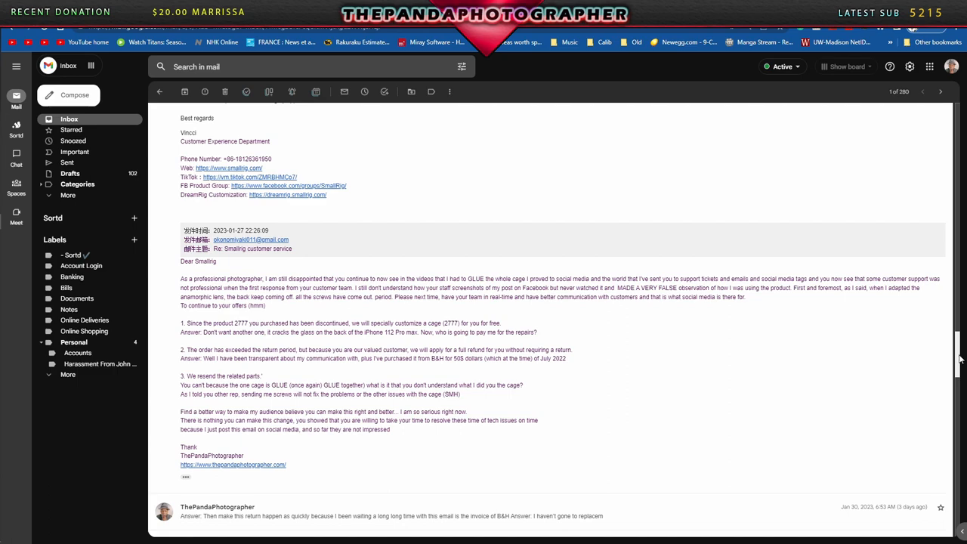
Scroll through the SmallRig customer service thread to its first message and select it.
{"action": "scroll", "scroll_direction": "up", "scroll_amount": 3}
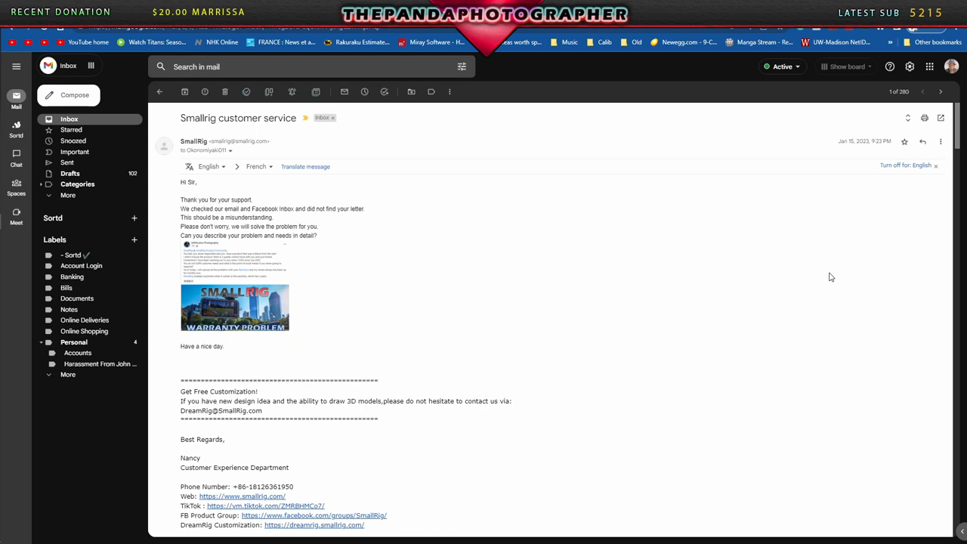
{"action": "scroll", "scroll_direction": "down", "scroll_amount": 3}
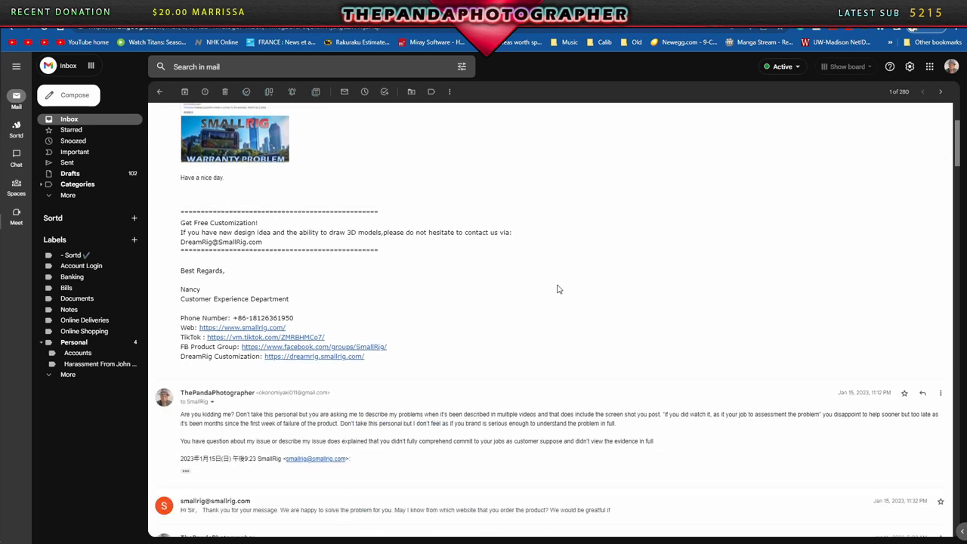
{"action": "scroll", "scroll_direction": "down", "scroll_amount": 3}
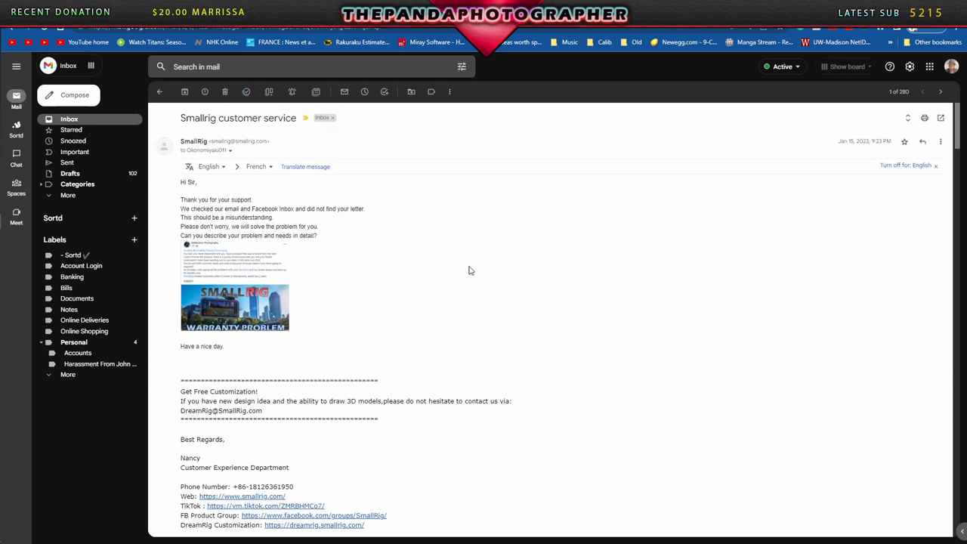
{"action": "left_click", "coordinate": [159, 92]}
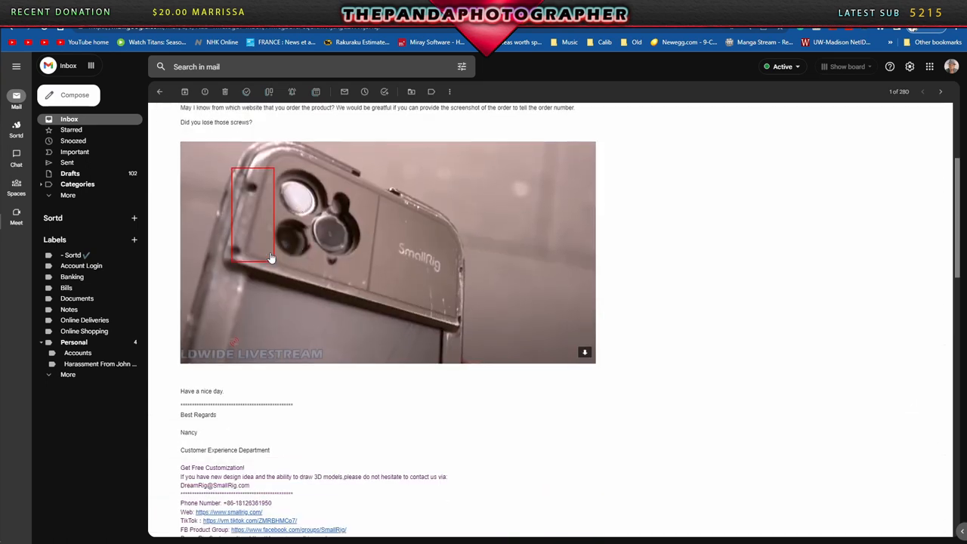
{"action": "mouse_move", "coordinate": [254, 237]}
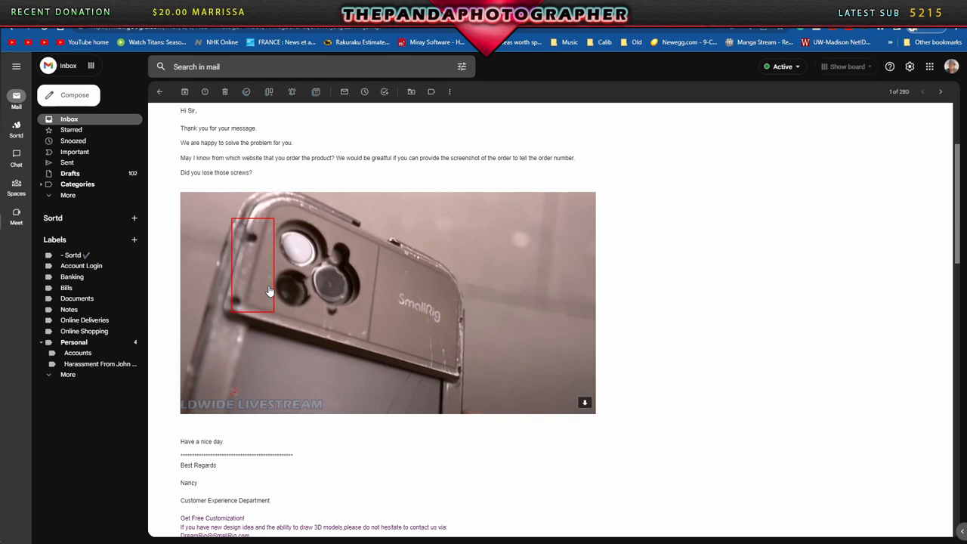
{"action": "scroll", "scroll_direction": "down", "scroll_amount": 3}
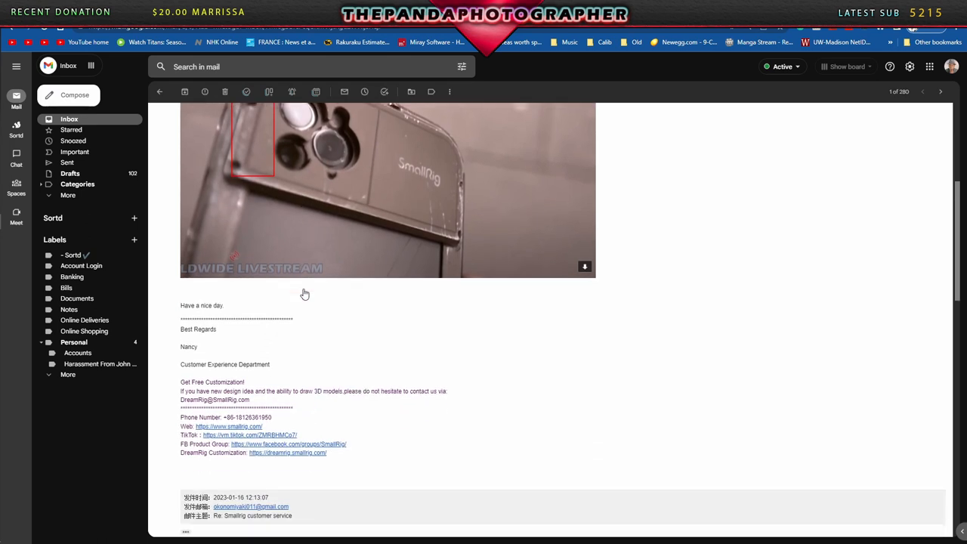
{"action": "scroll", "scroll_direction": "down", "scroll_amount": 3}
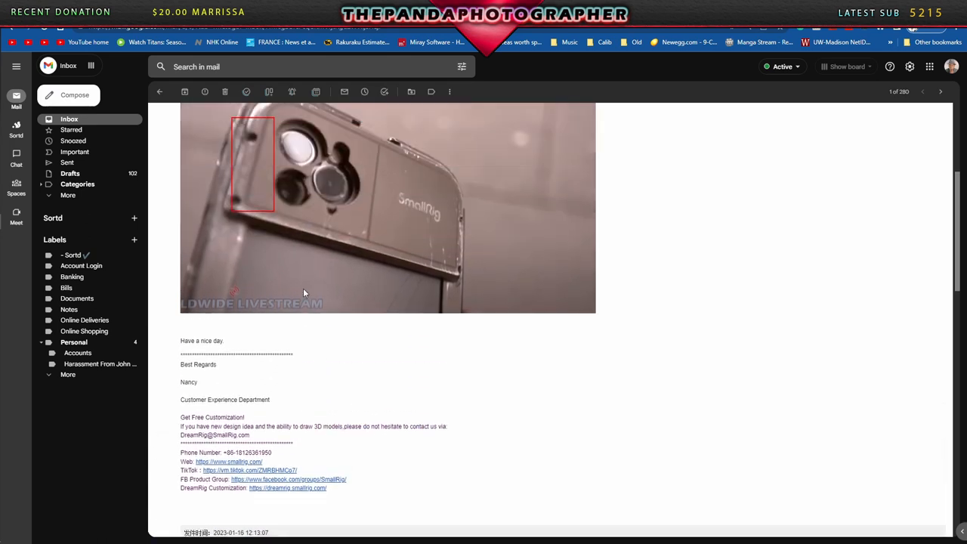
{"action": "mouse_move", "coordinate": [414, 287]}
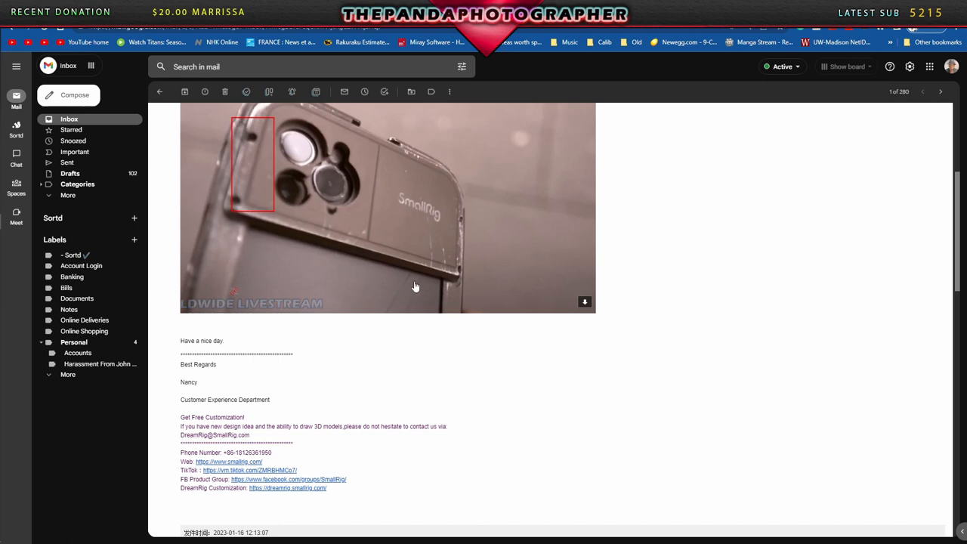
{"action": "scroll", "scroll_direction": "down", "scroll_amount": 3}
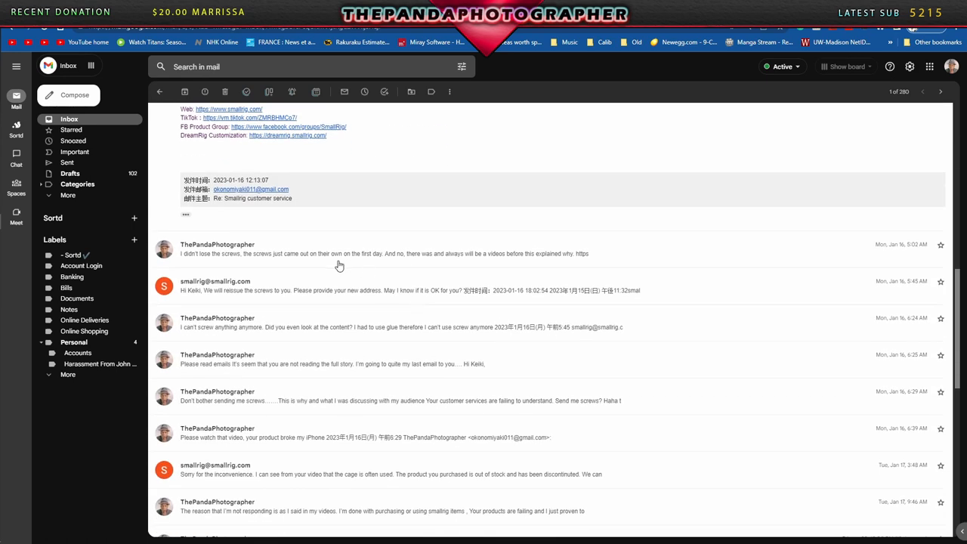
{"action": "left_click", "coordinate": [340, 248]}
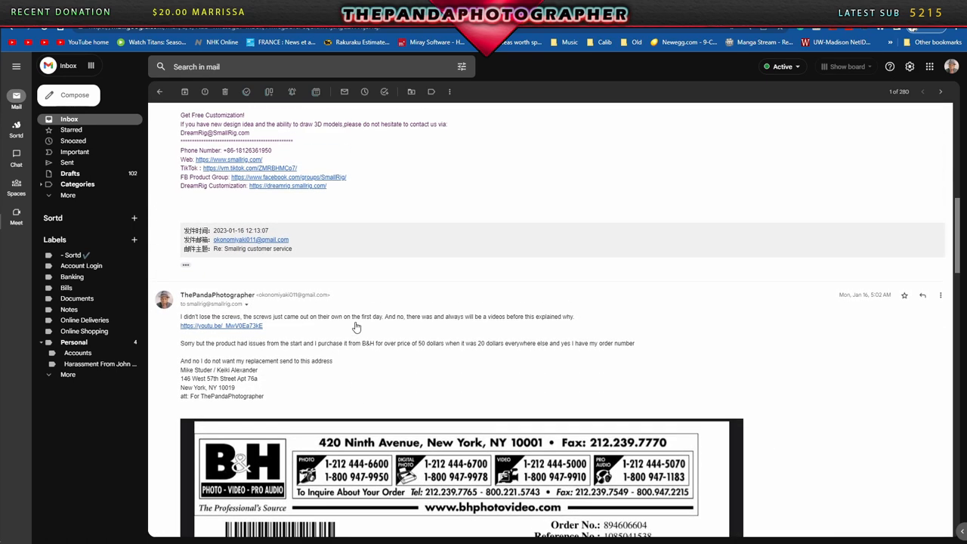
{"action": "scroll", "scroll_direction": "up", "scroll_amount": 3}
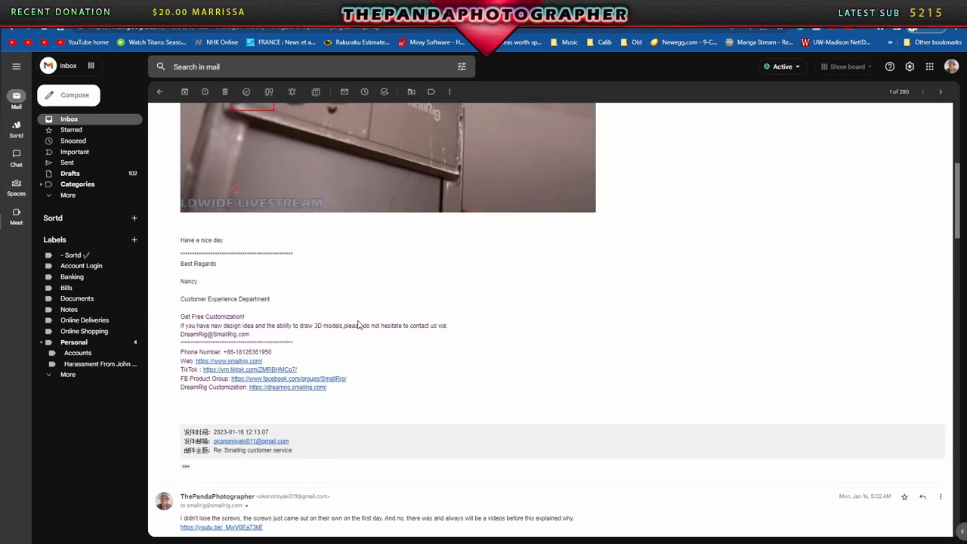
{"action": "mouse_move", "coordinate": [320, 392]}
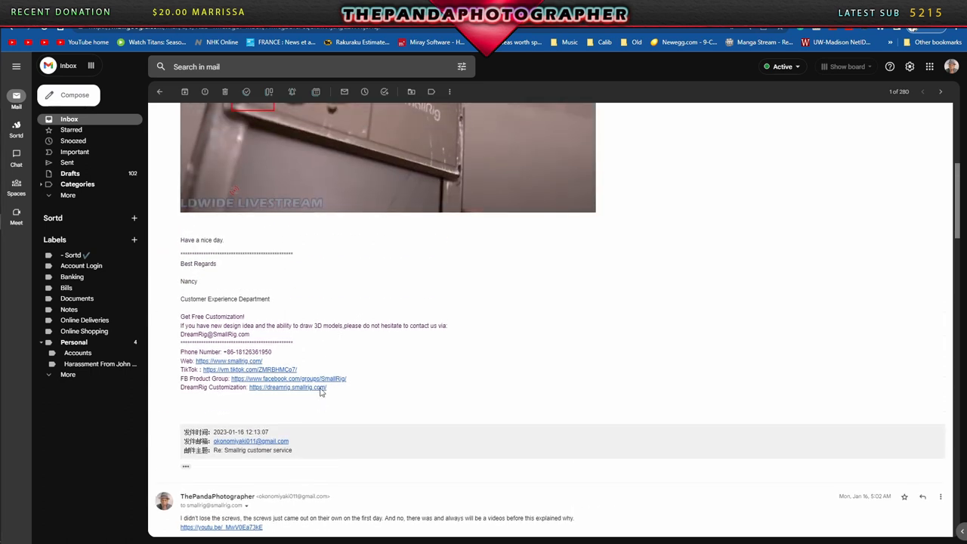
{"action": "mouse_move", "coordinate": [320, 372]}
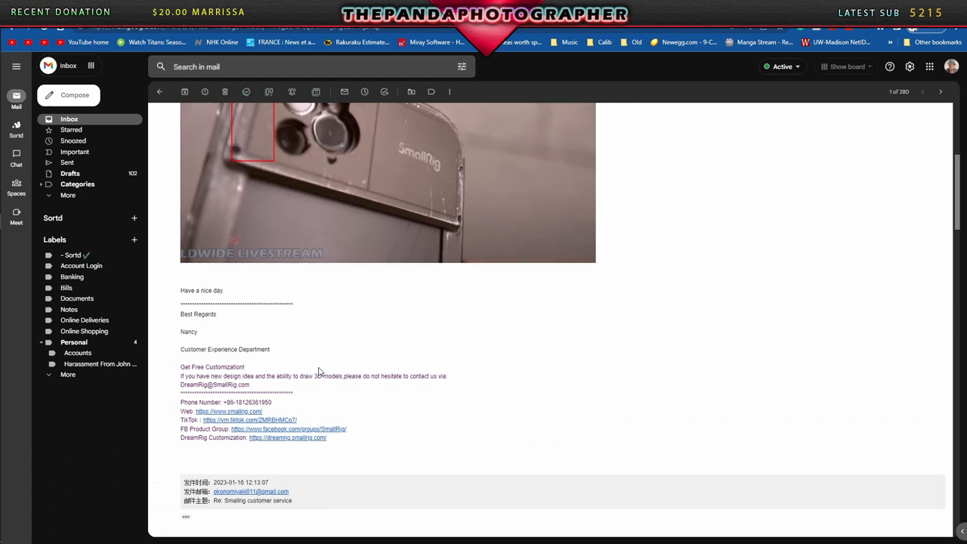
{"action": "scroll", "scroll_direction": "down", "scroll_amount": 3}
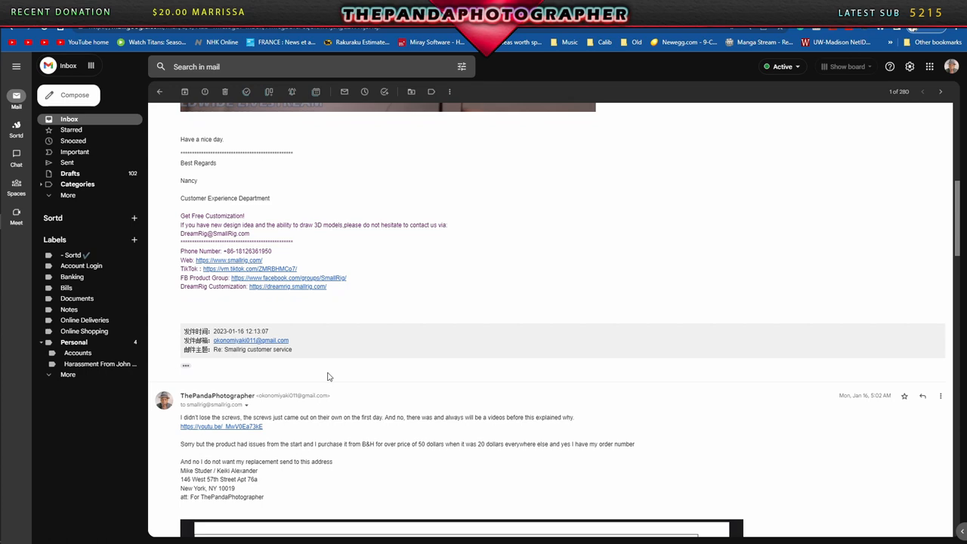
{"action": "scroll", "scroll_direction": "down", "scroll_amount": 3}
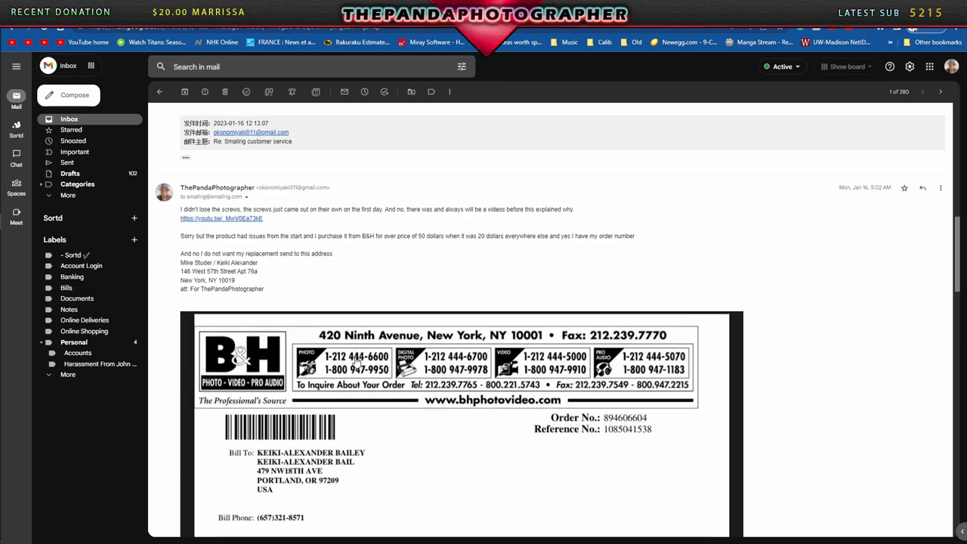
{"action": "scroll", "scroll_direction": "down", "scroll_amount": 3}
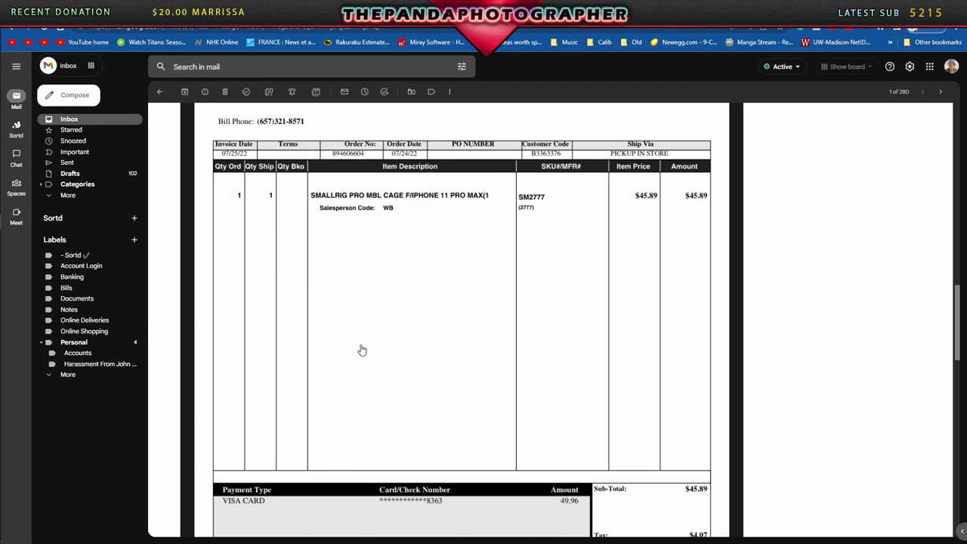
{"action": "mouse_move", "coordinate": [411, 346]}
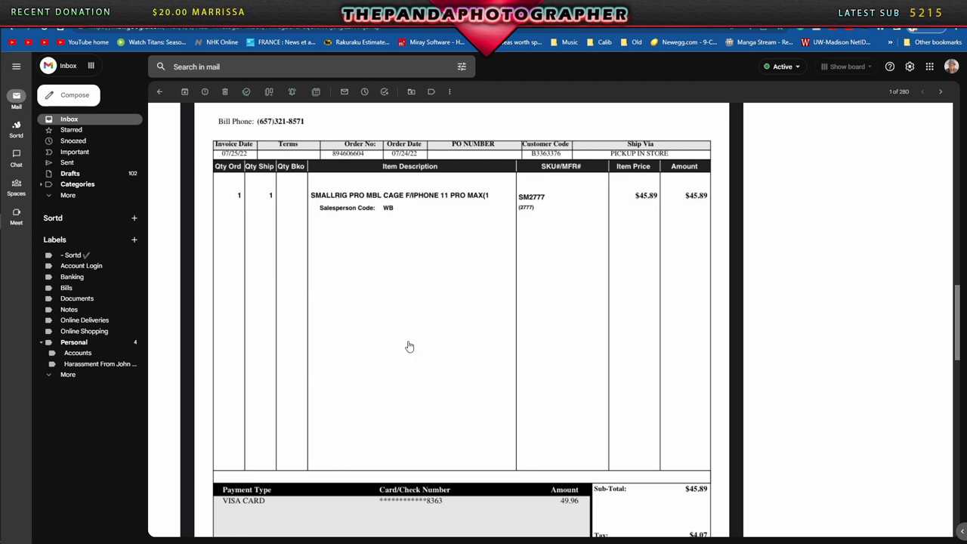
{"action": "mouse_move", "coordinate": [395, 329]}
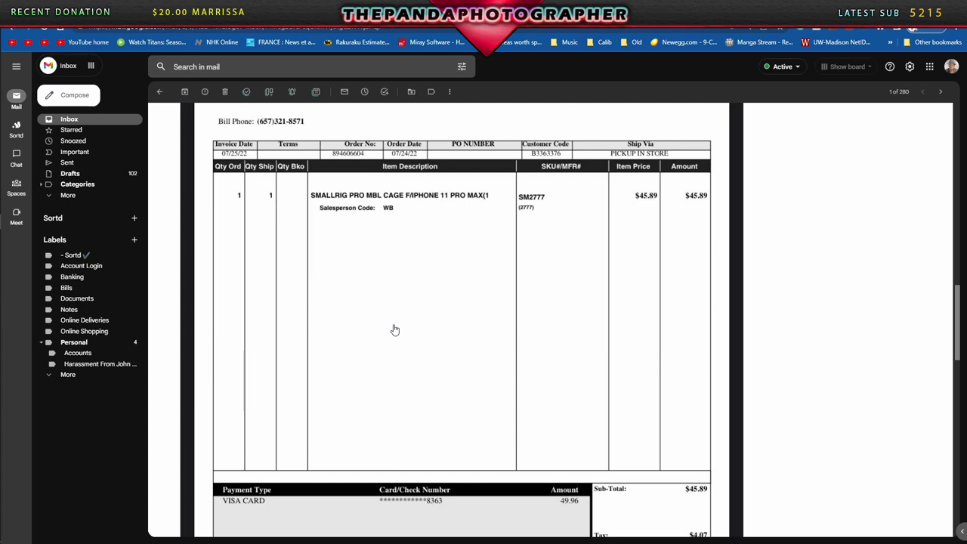
{"action": "mouse_move", "coordinate": [387, 328]}
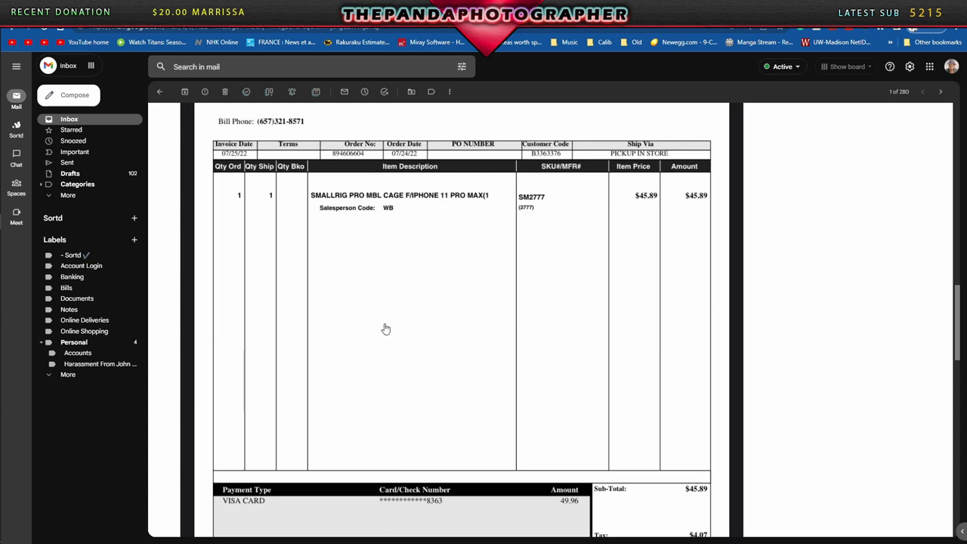
{"action": "scroll", "scroll_direction": "down", "scroll_amount": 3}
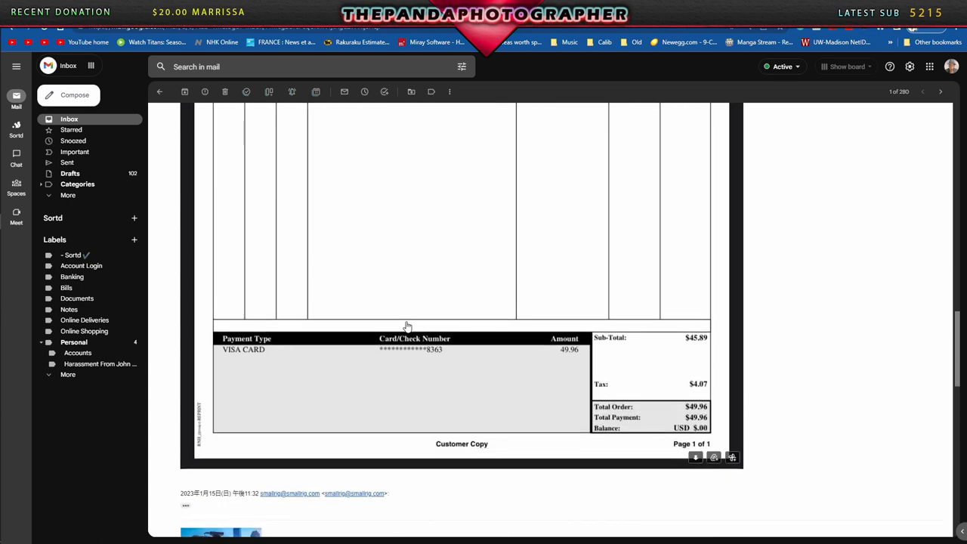
{"action": "mouse_move", "coordinate": [467, 359]}
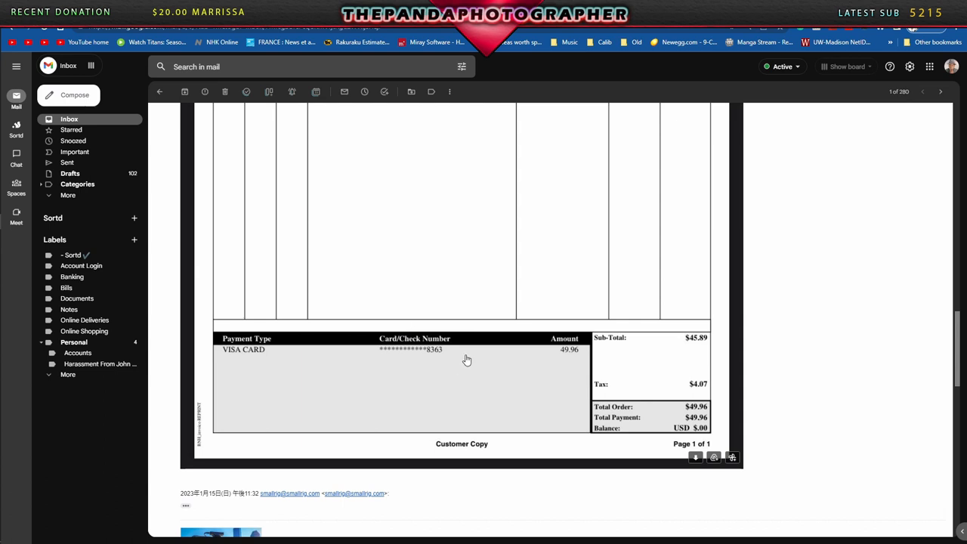
{"action": "mouse_move", "coordinate": [460, 354]}
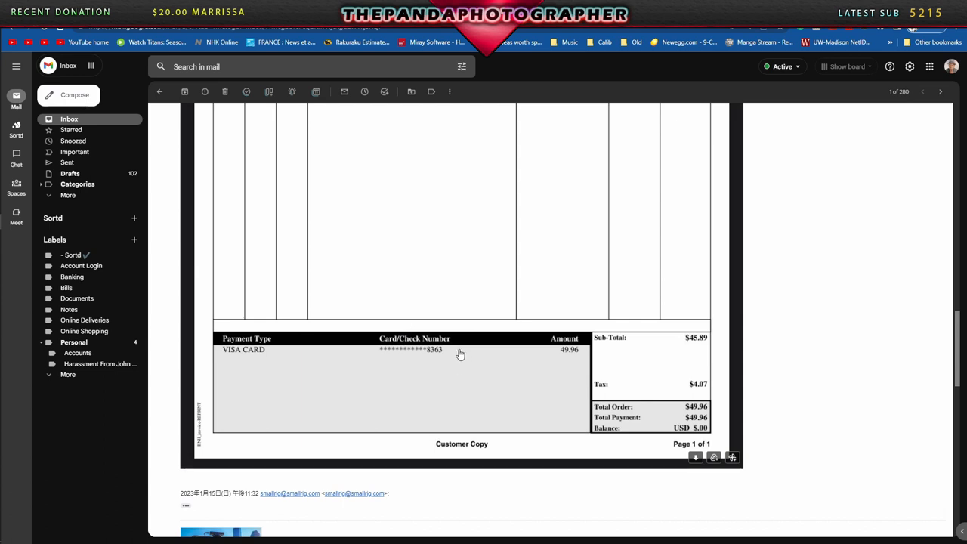
{"action": "mouse_move", "coordinate": [689, 394]}
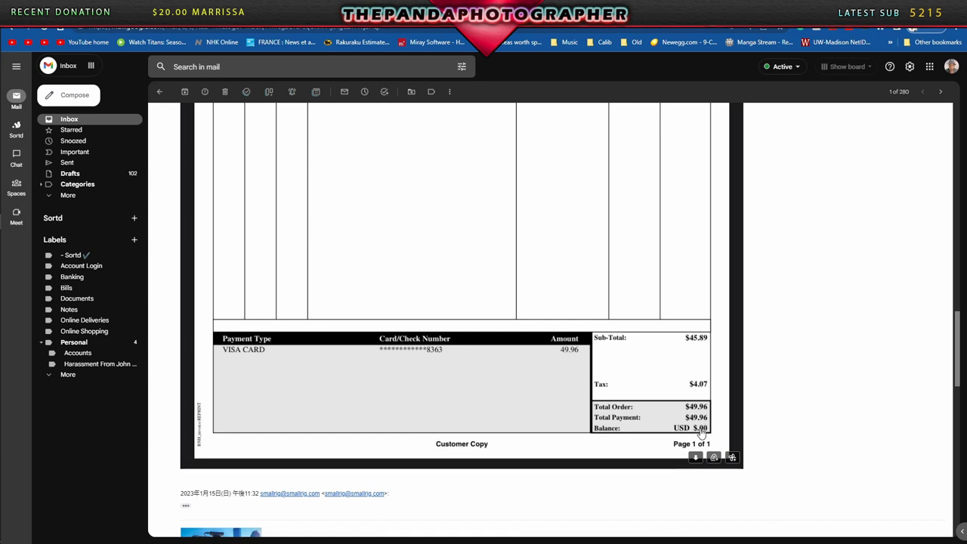
{"action": "scroll", "scroll_direction": "up", "scroll_amount": 3}
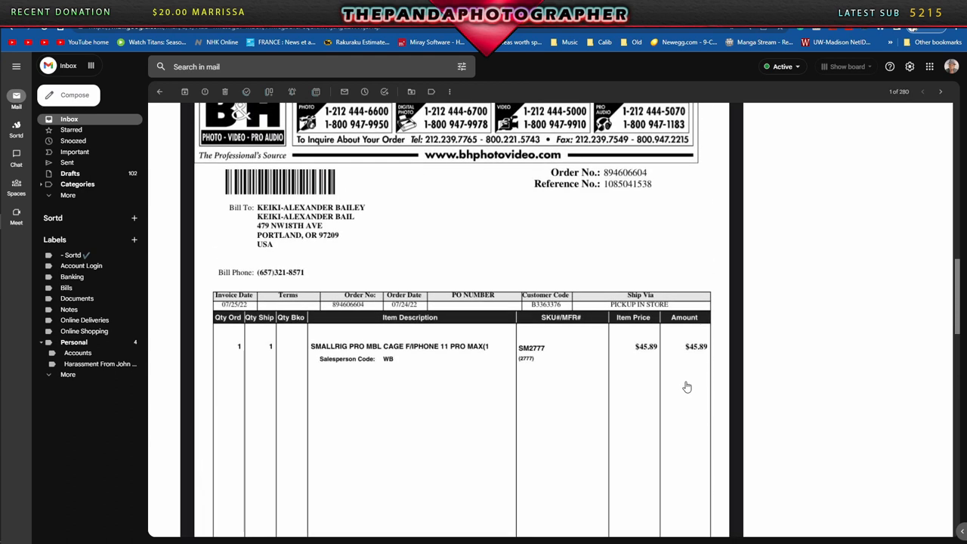
{"action": "mouse_move", "coordinate": [641, 408]}
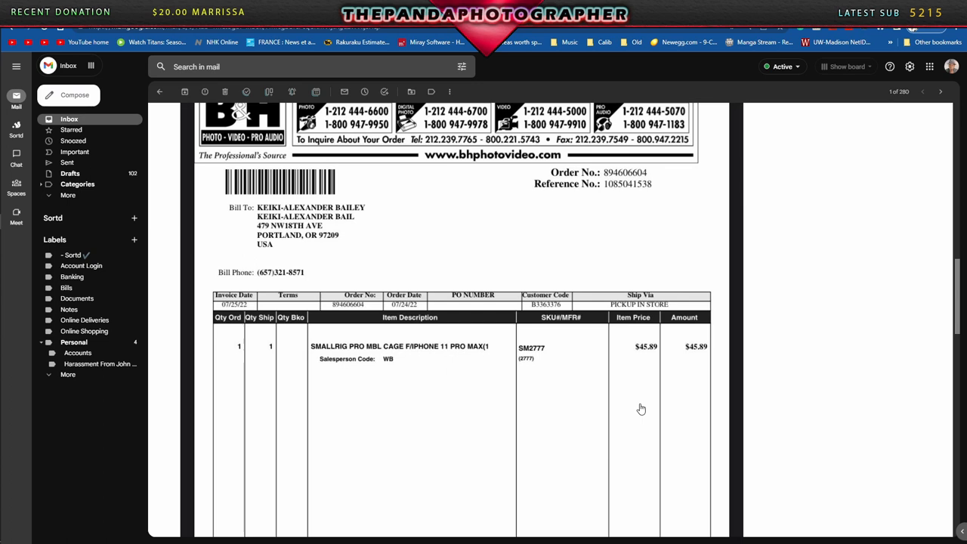
{"action": "mouse_move", "coordinate": [420, 350]}
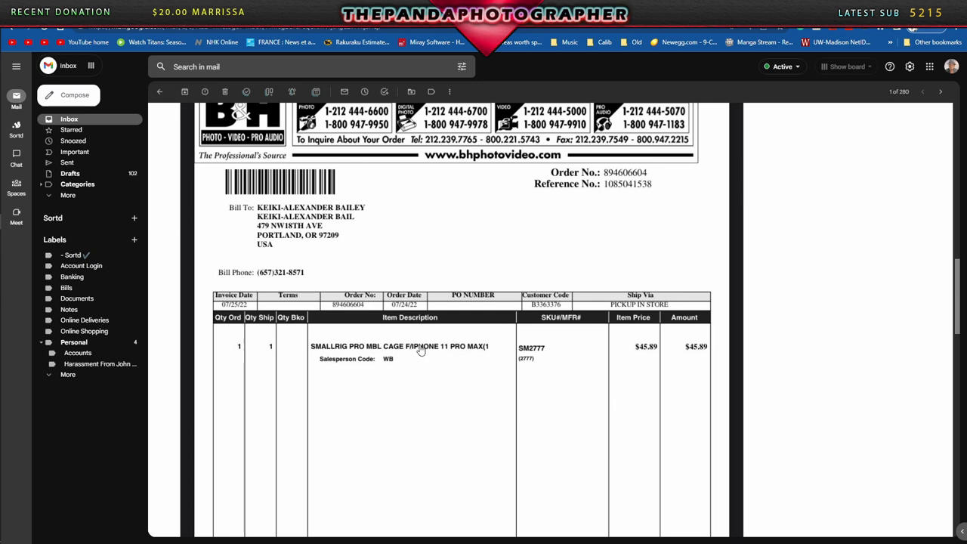
{"action": "mouse_move", "coordinate": [400, 317]}
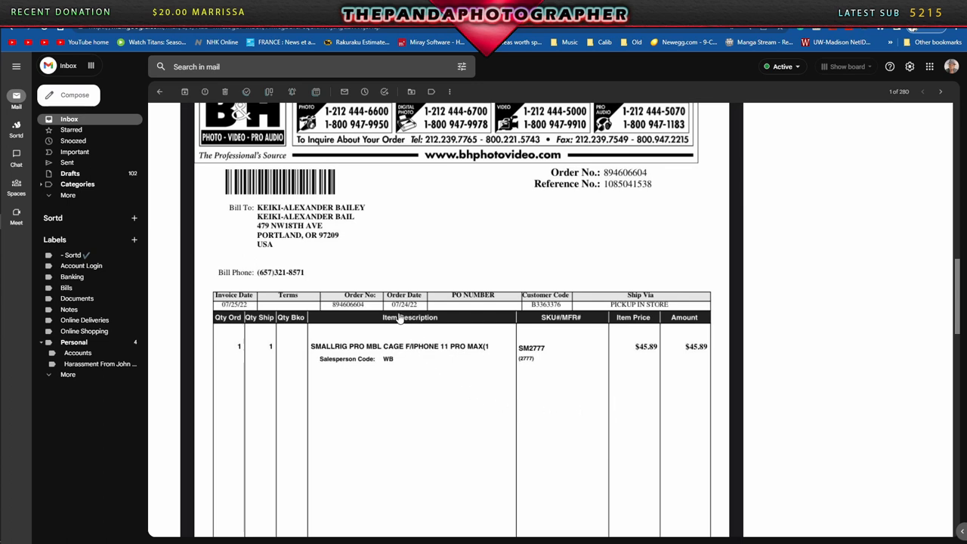
{"action": "scroll", "scroll_direction": "up", "scroll_amount": 3}
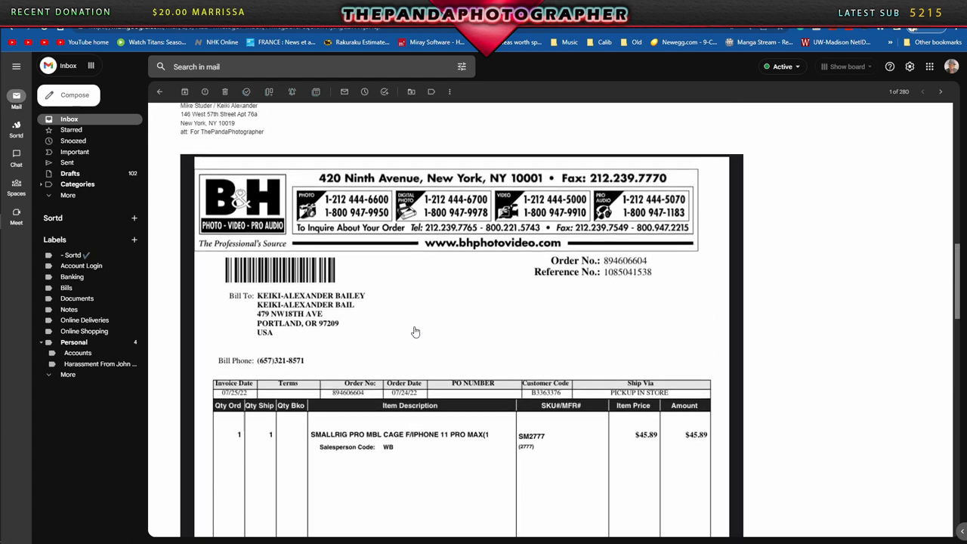
{"action": "scroll", "scroll_direction": "down", "scroll_amount": 3}
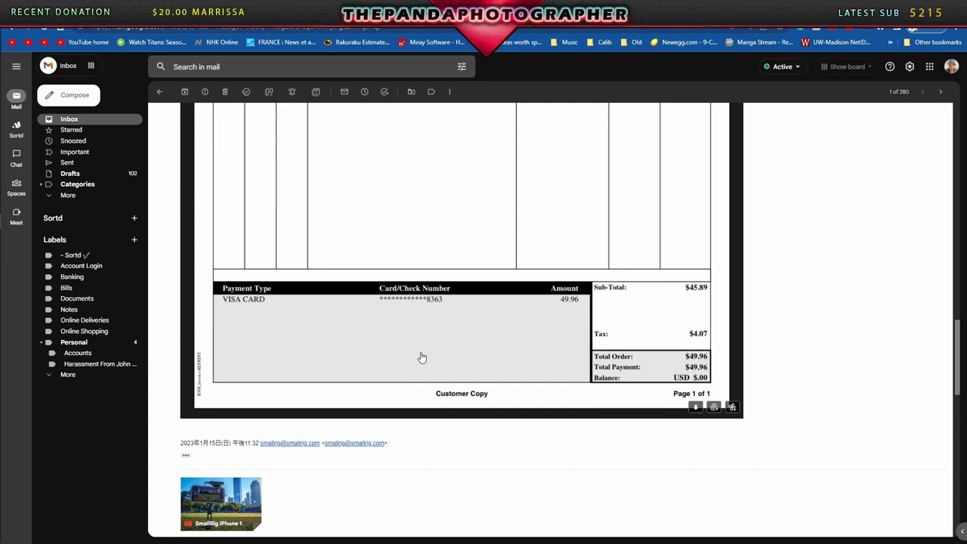
{"action": "mouse_move", "coordinate": [556, 483]}
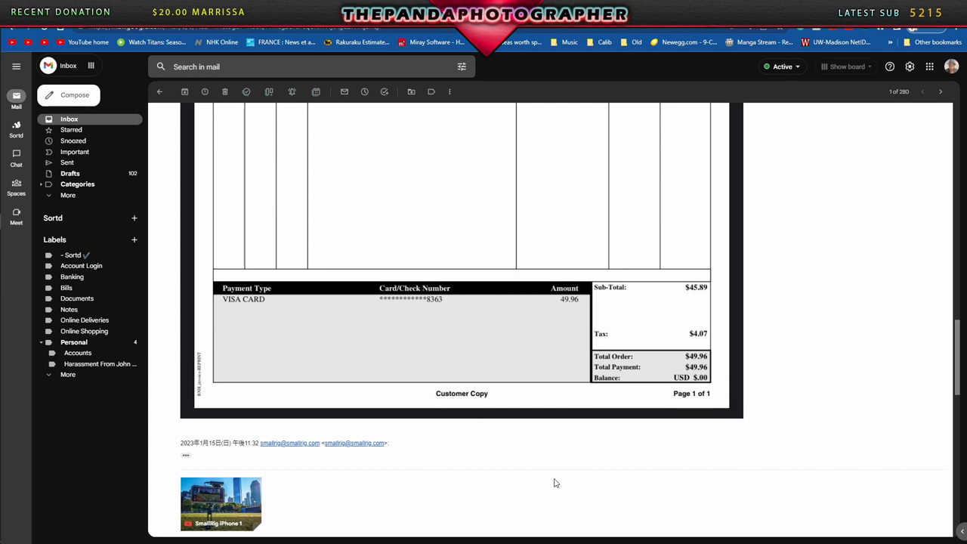
{"action": "scroll", "scroll_direction": "up", "scroll_amount": 3}
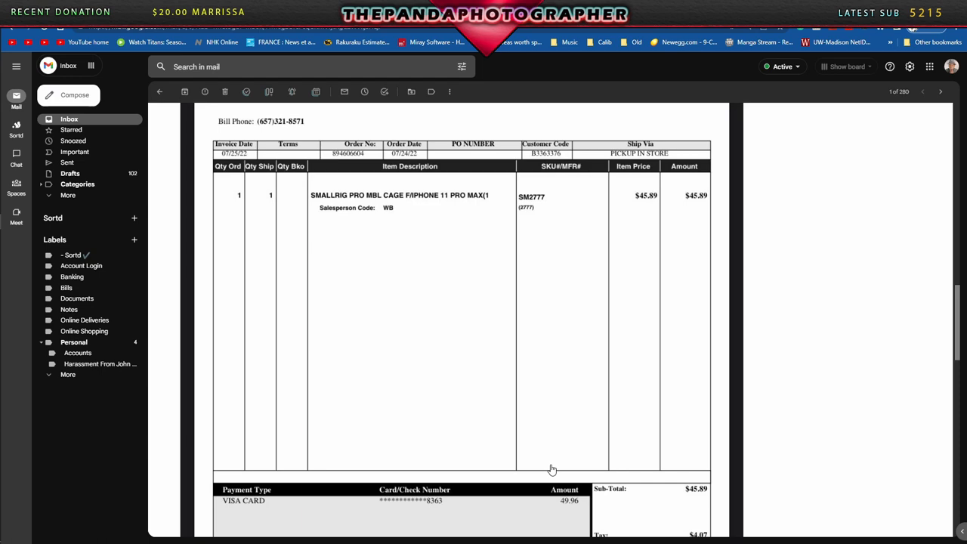
{"action": "mouse_move", "coordinate": [544, 472]}
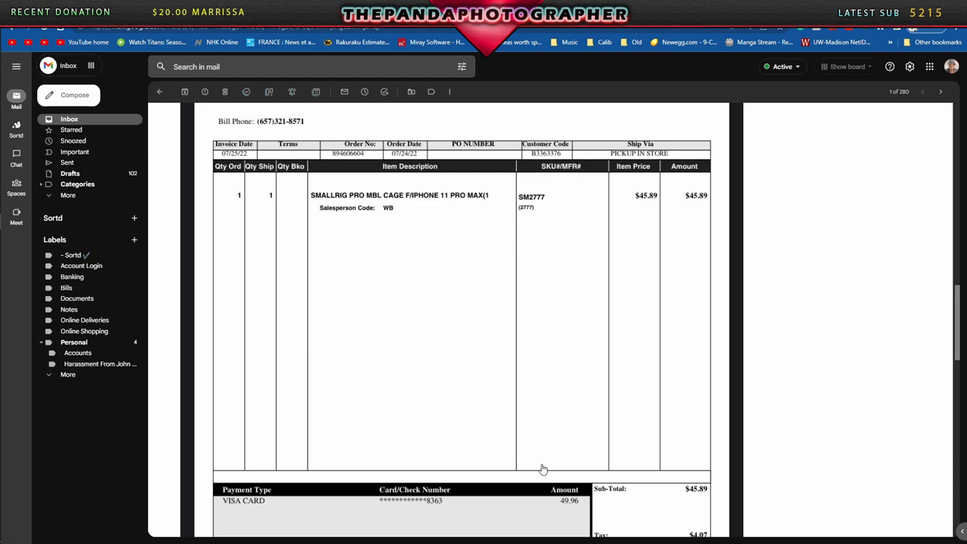
{"action": "scroll", "scroll_direction": "up", "scroll_amount": 3}
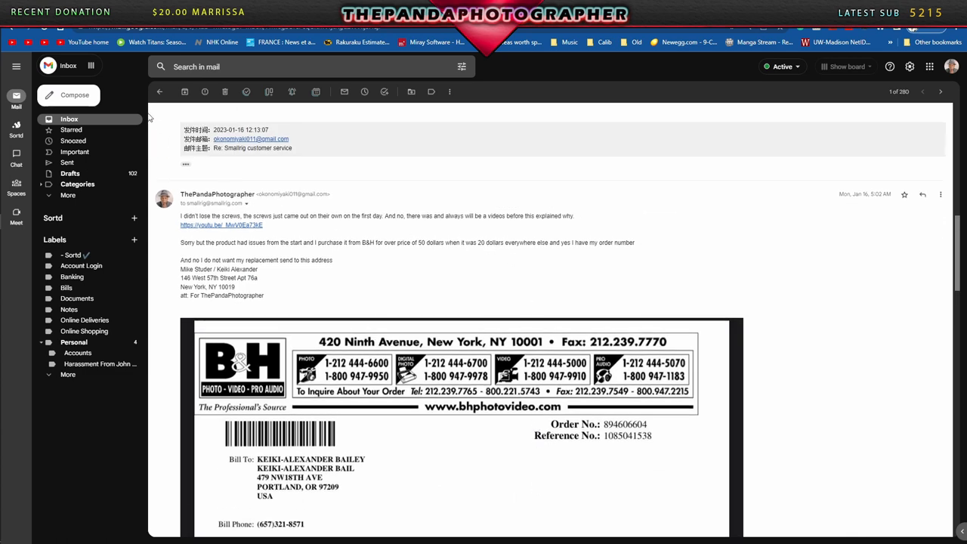